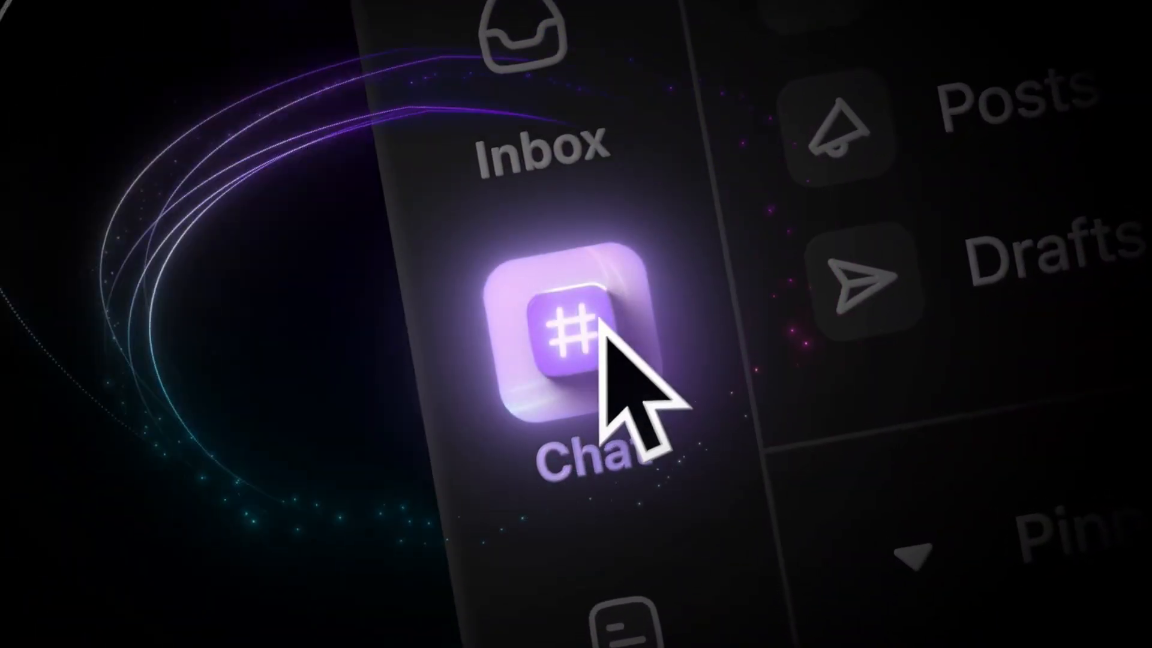
# - Switch to ClickUp's Chat hub showing the bijli-certs channel and its message history
pyautogui.click(565, 339)
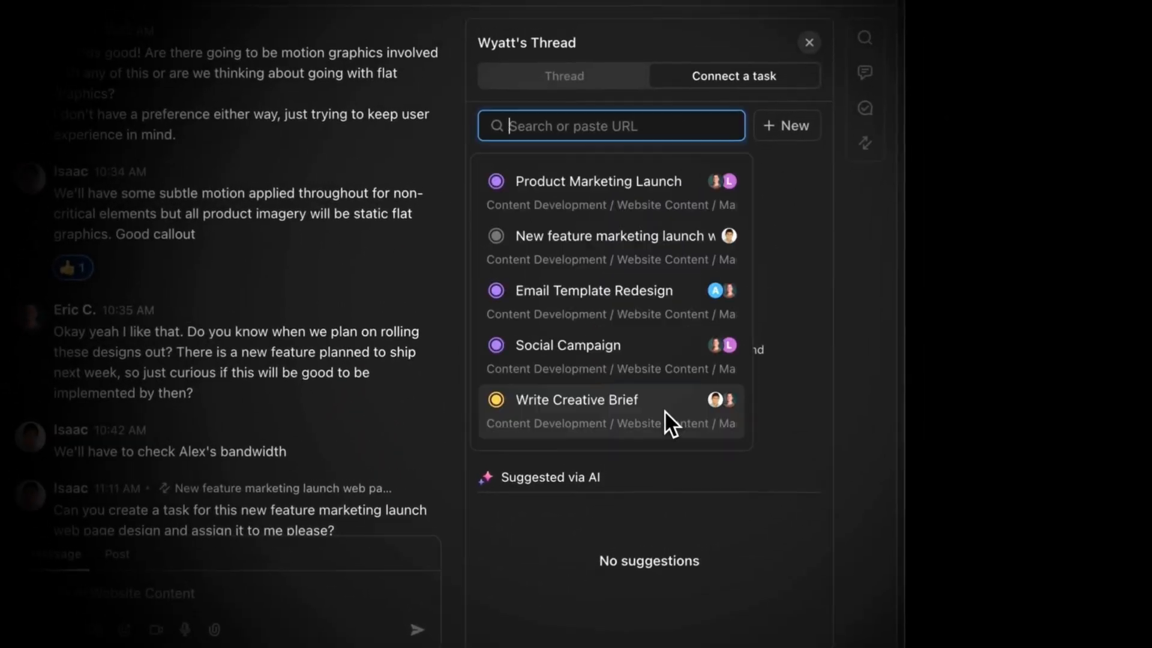
pyautogui.click(613, 237)
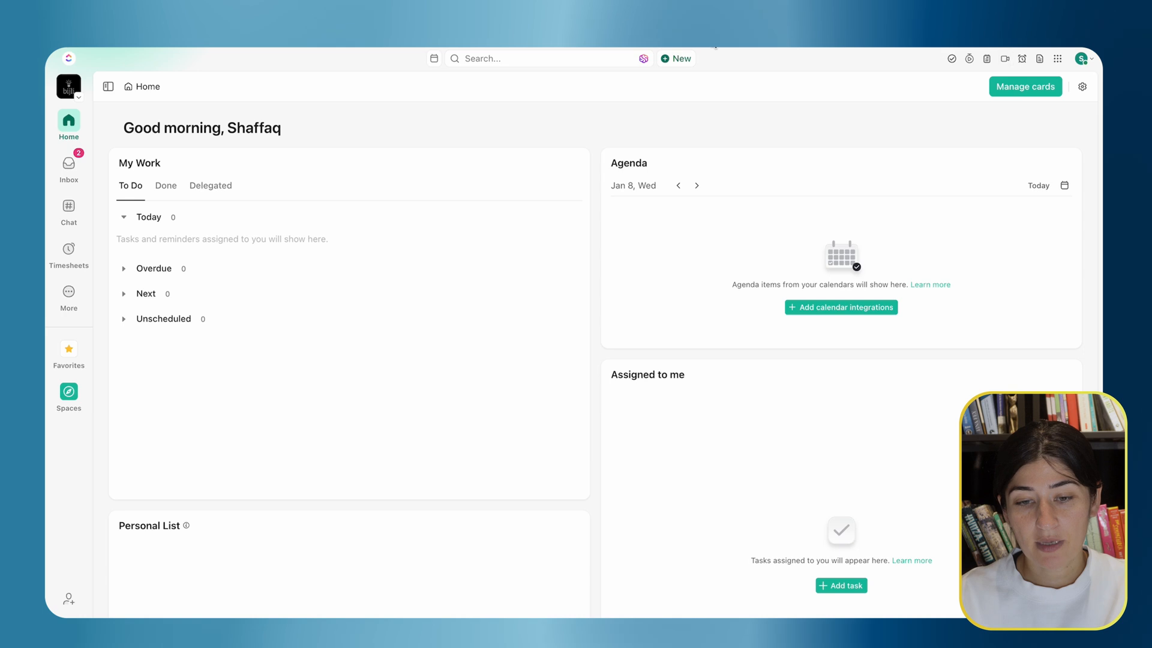
pyautogui.write('click')
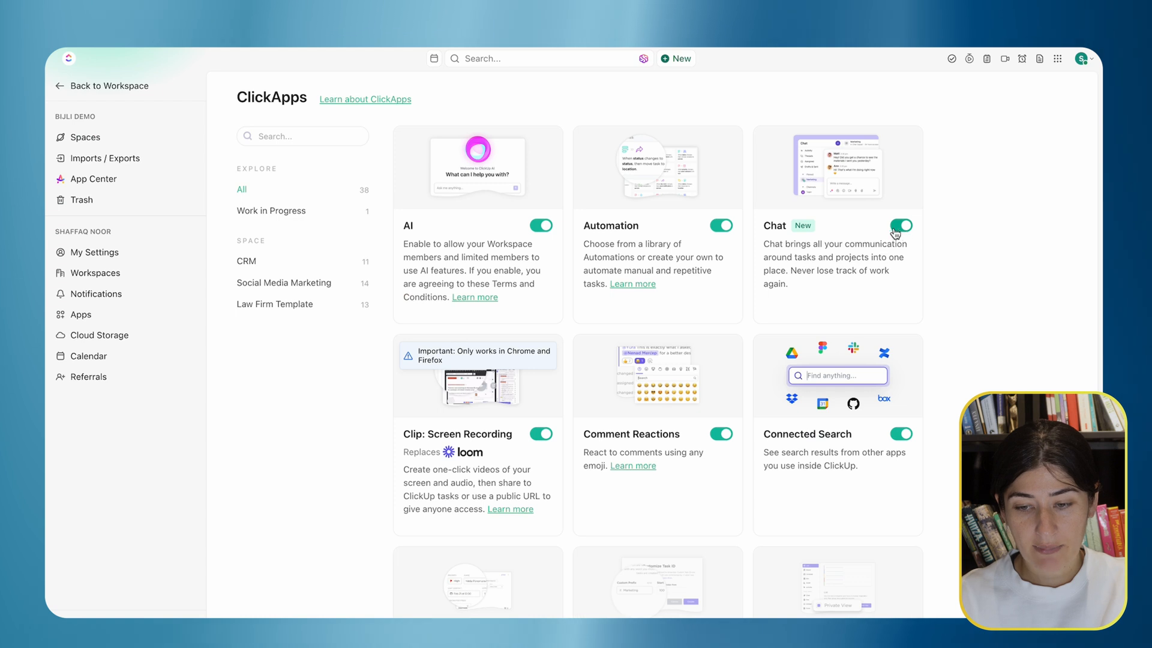
pyautogui.moveTo(228, 171)
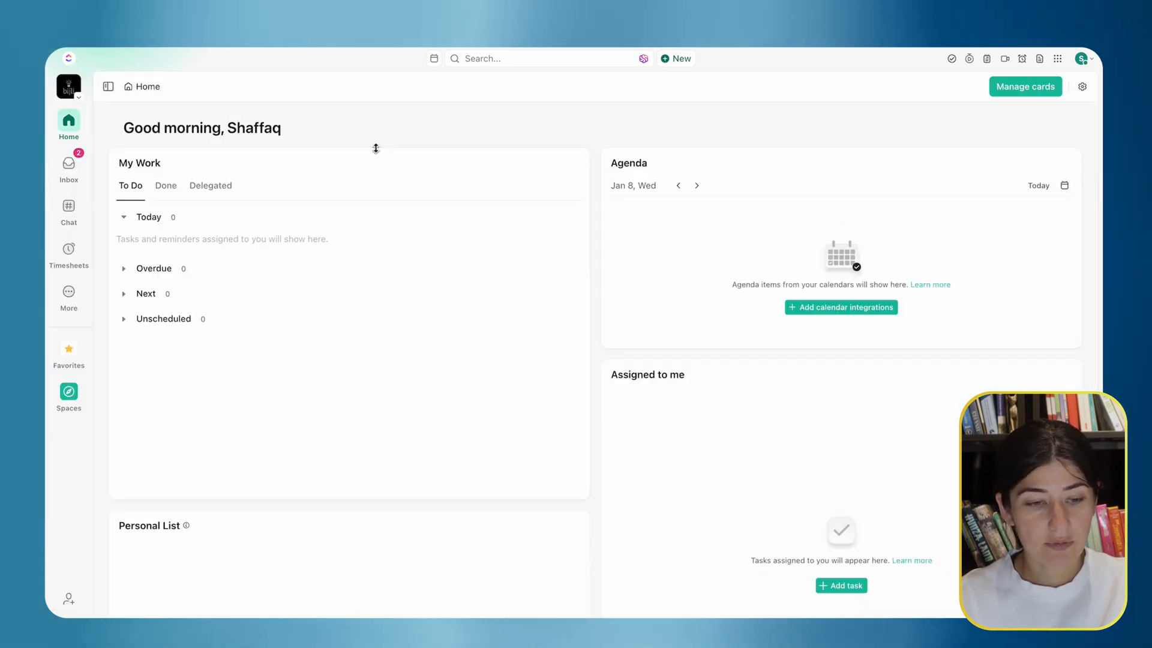
pyautogui.moveTo(86, 123)
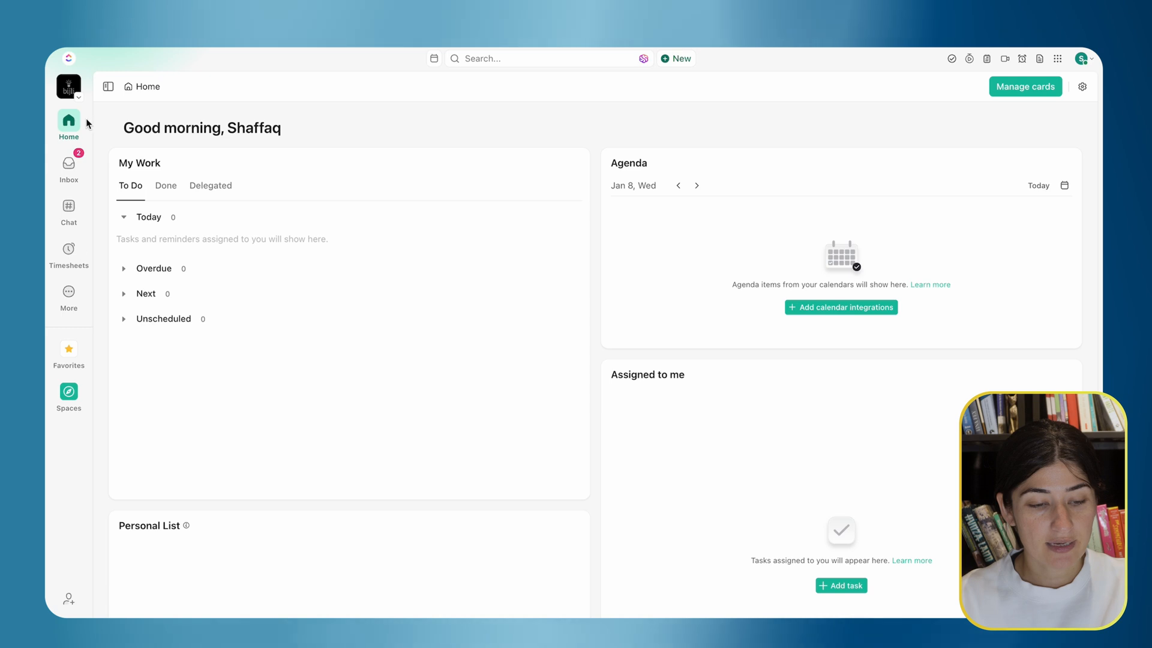
pyautogui.click(68, 211)
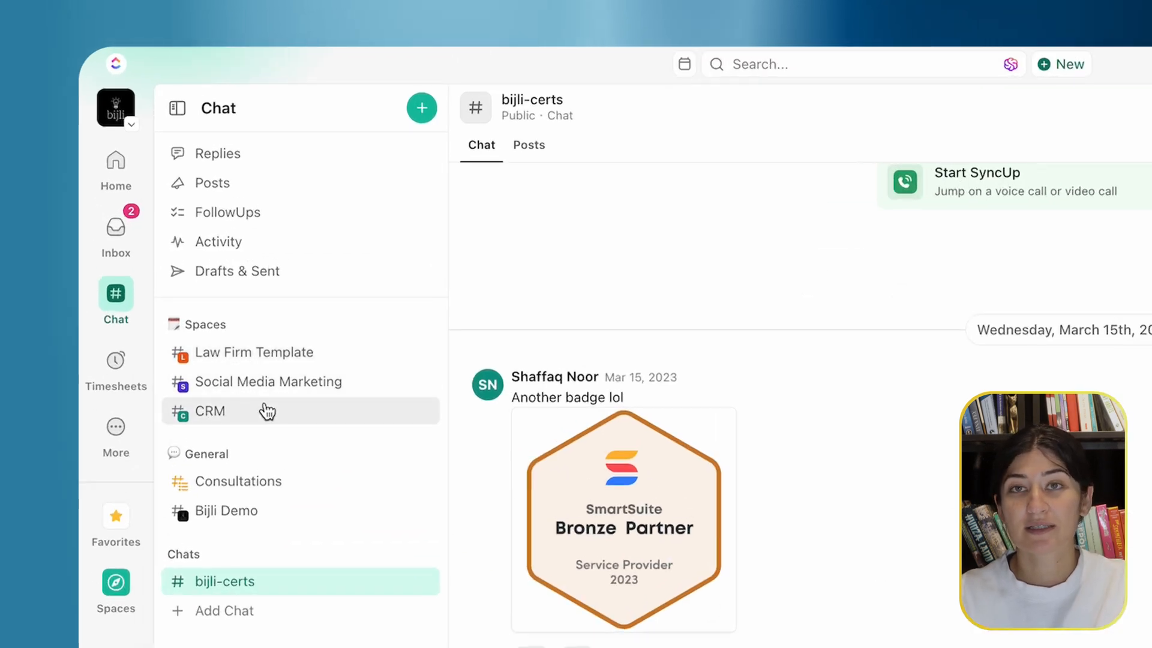
pyautogui.moveTo(253, 352)
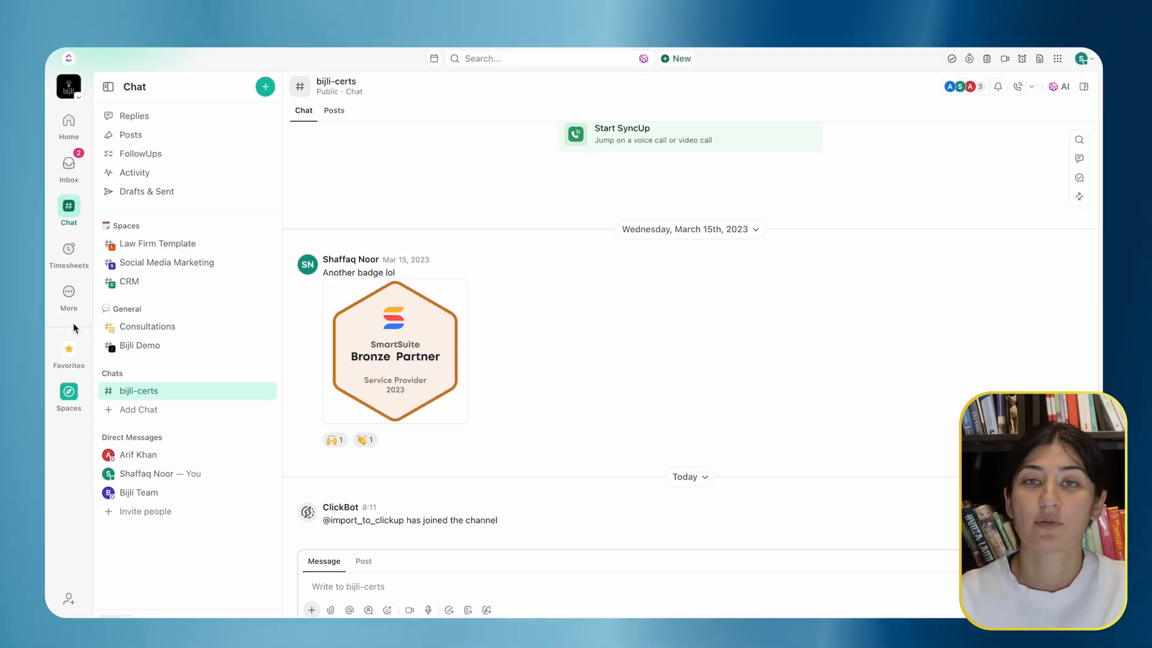
pyautogui.moveTo(303, 178)
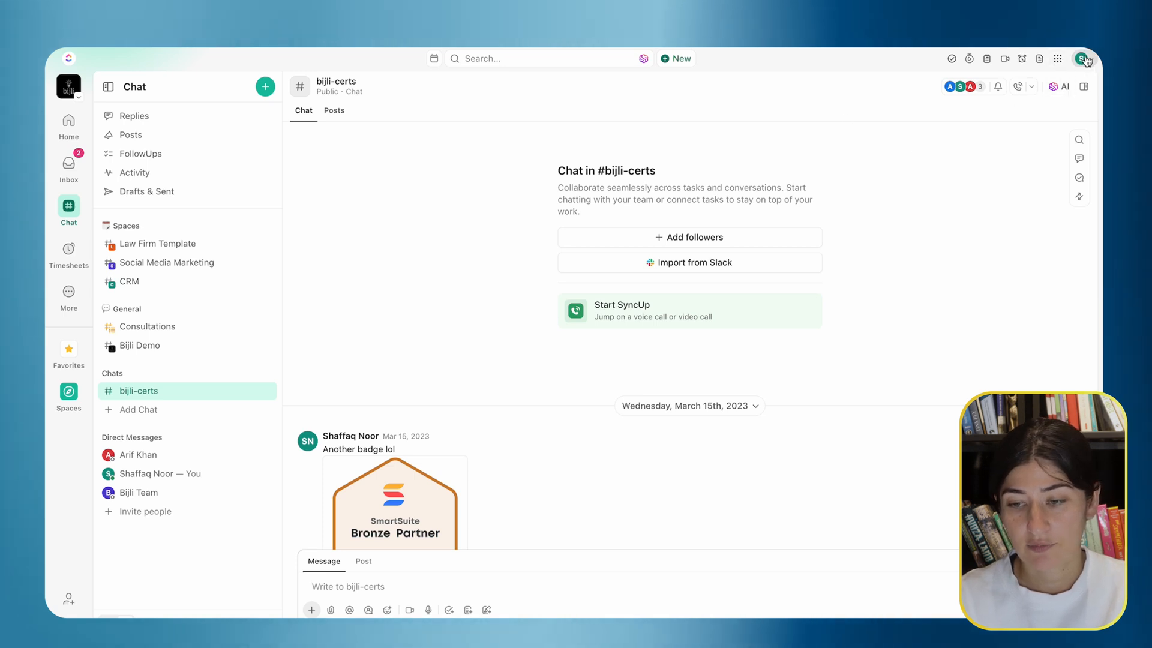
# - Start a new import from the workspace's Imports / Exports settings page
pyautogui.click(1082, 59)
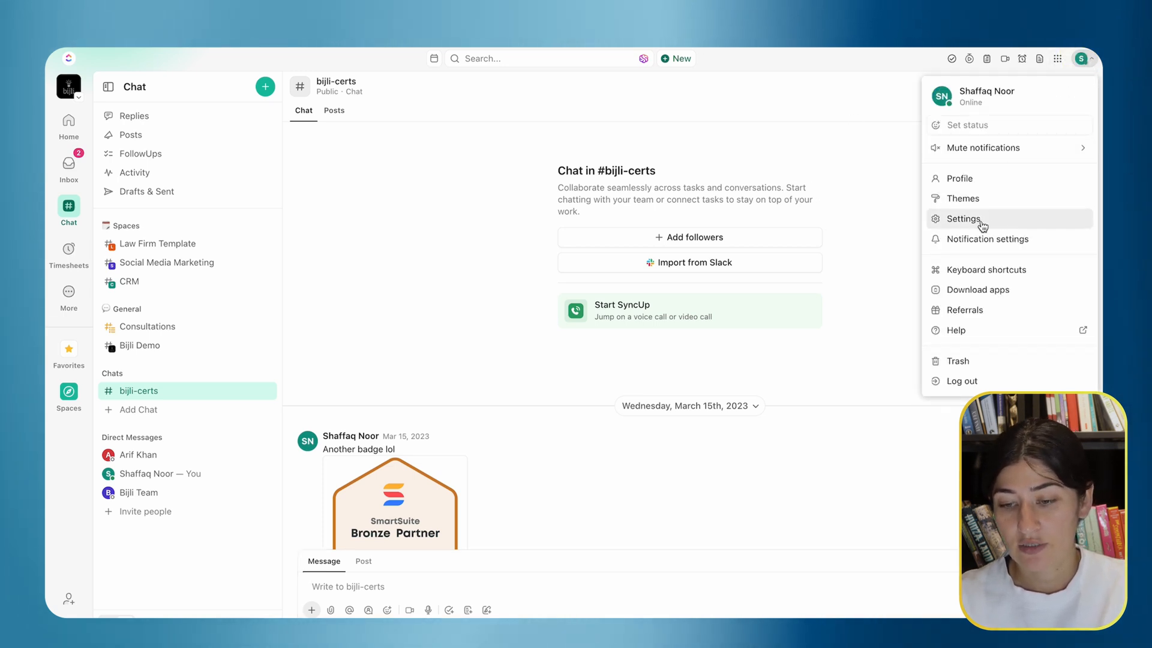
pyautogui.click(961, 218)
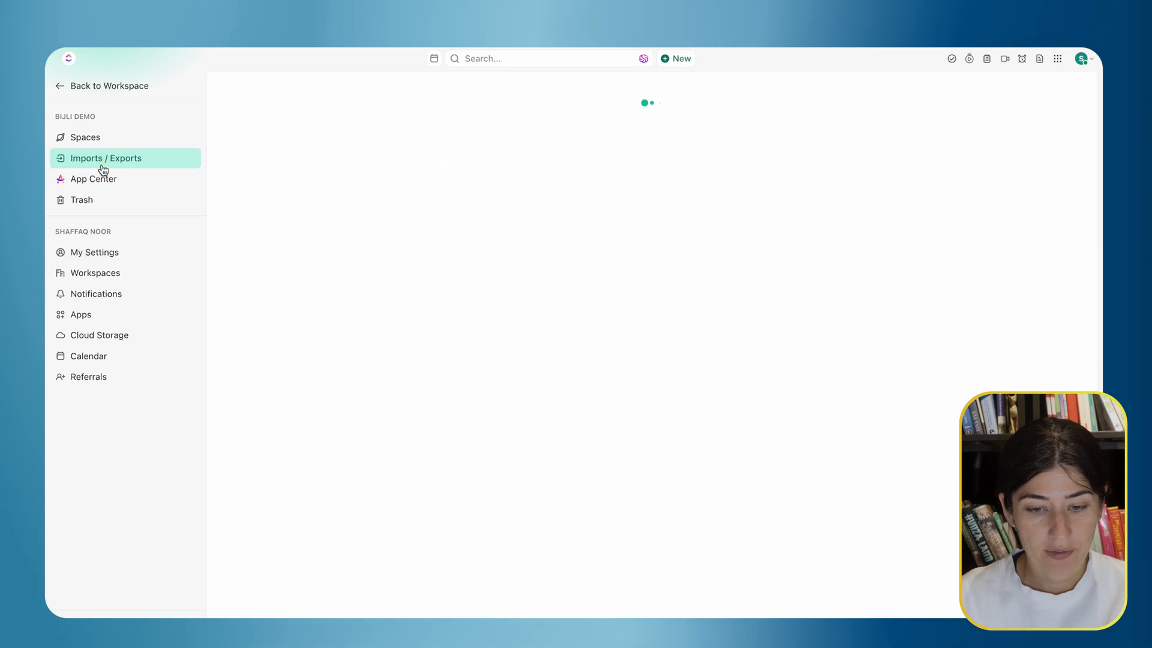
pyautogui.click(105, 158)
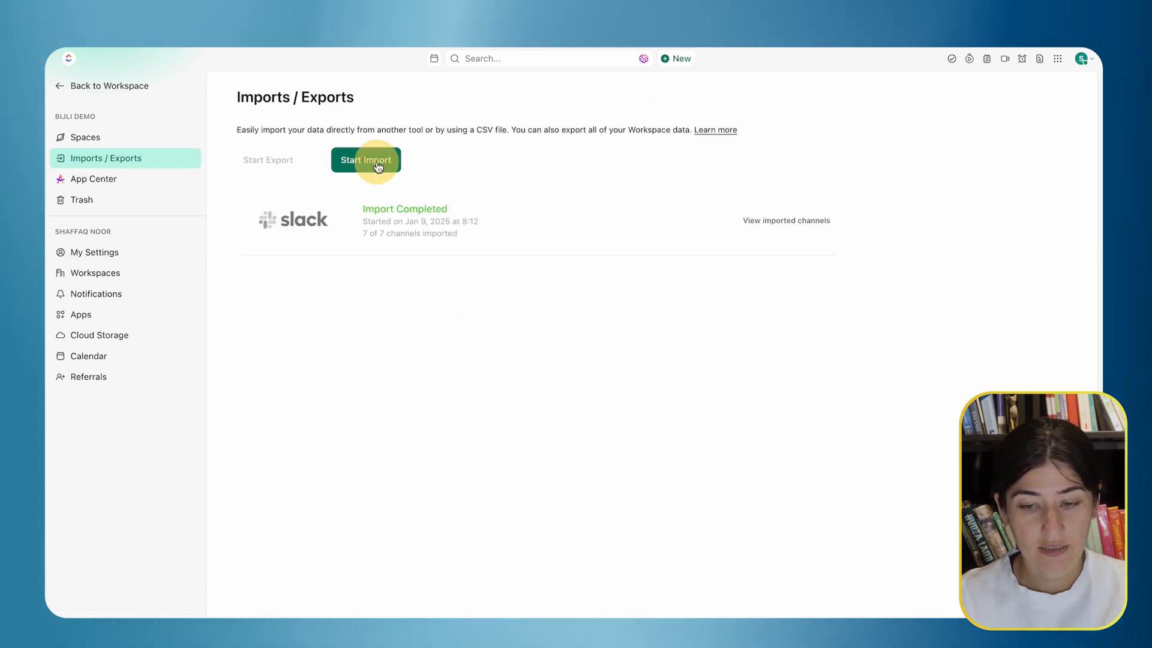
pyautogui.click(365, 160)
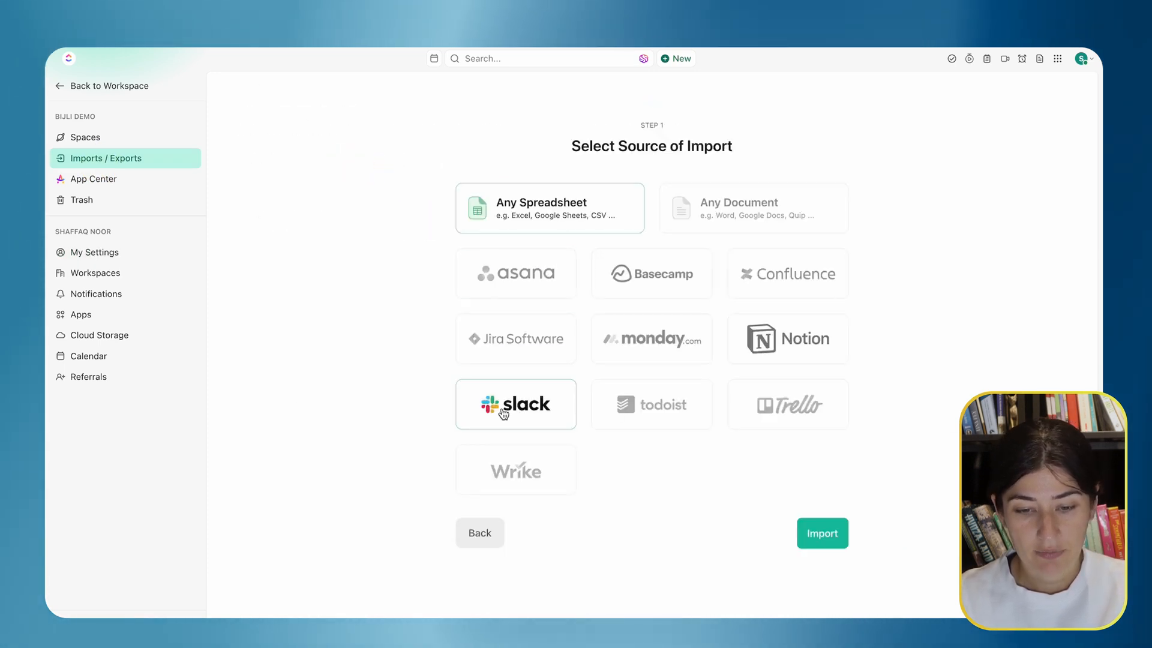
# - Choose Slack as the source and authorize ClickUp's access to the Bijli Slack workspace
pyautogui.click(516, 404)
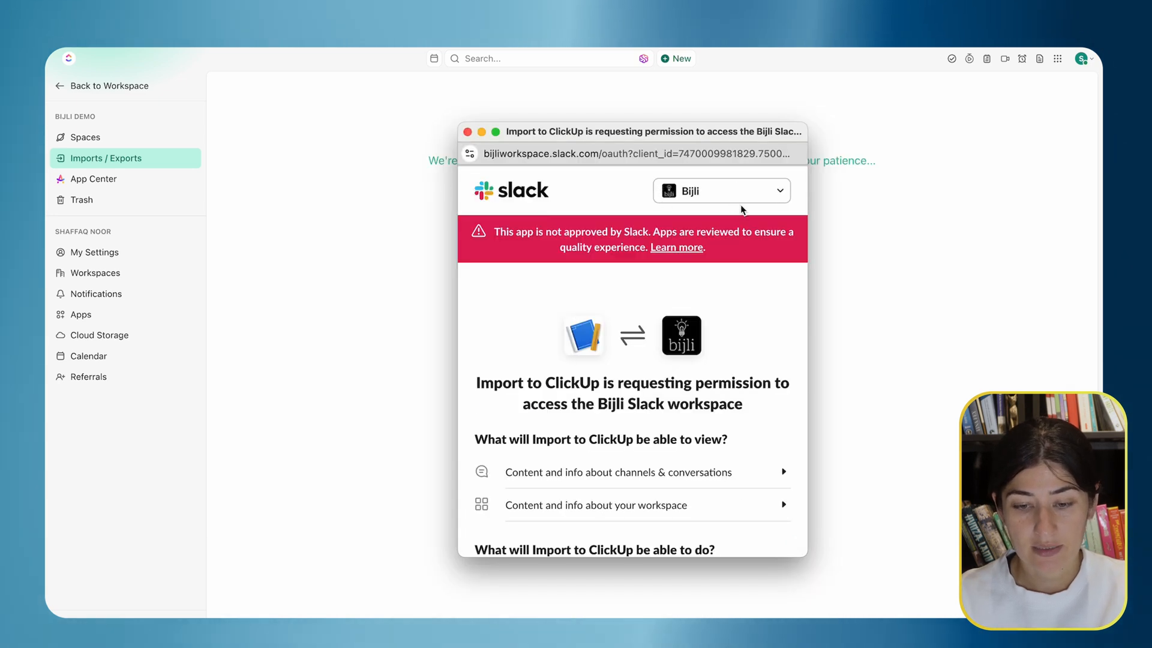
pyautogui.scroll(-3)
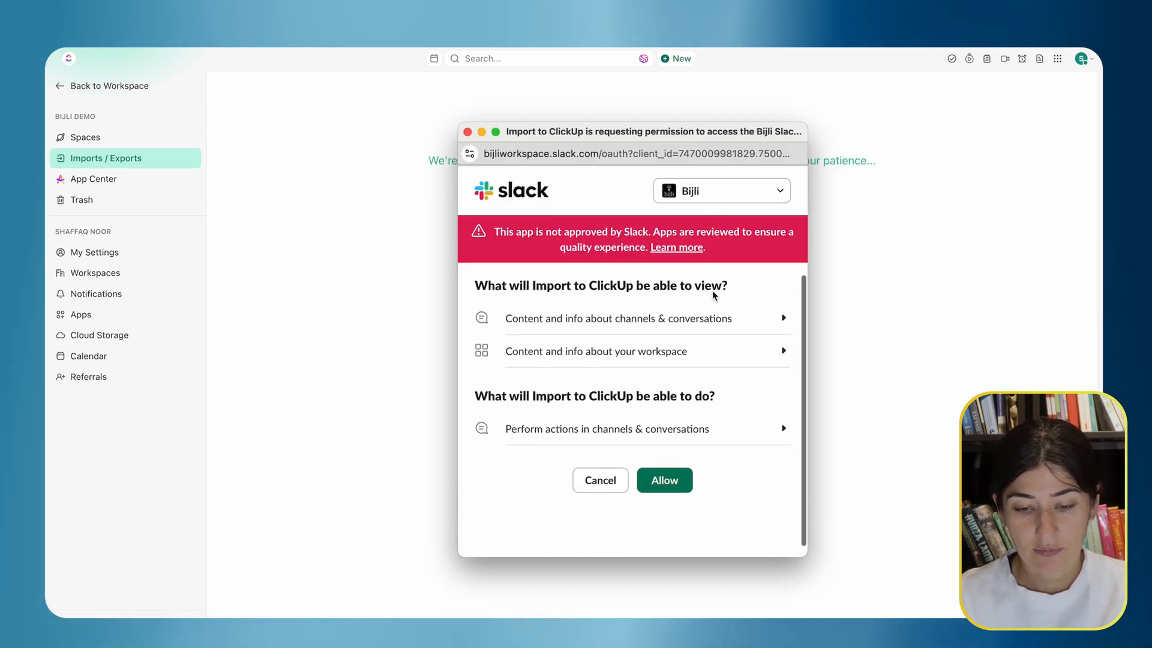
pyautogui.click(664, 480)
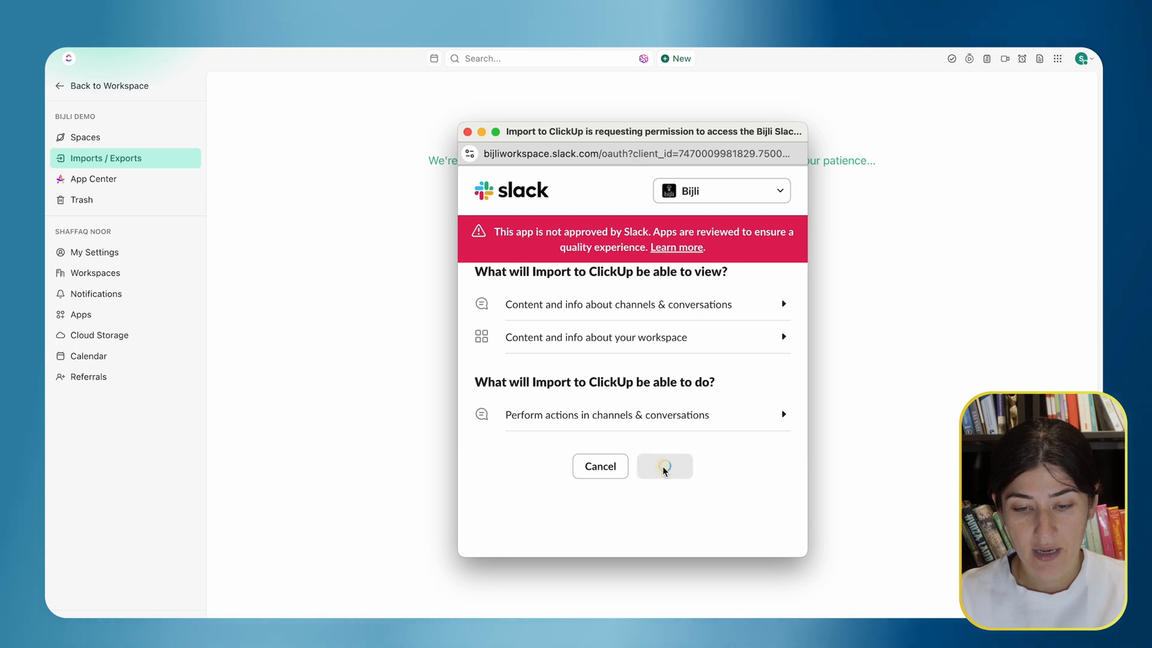
pyautogui.click(663, 465)
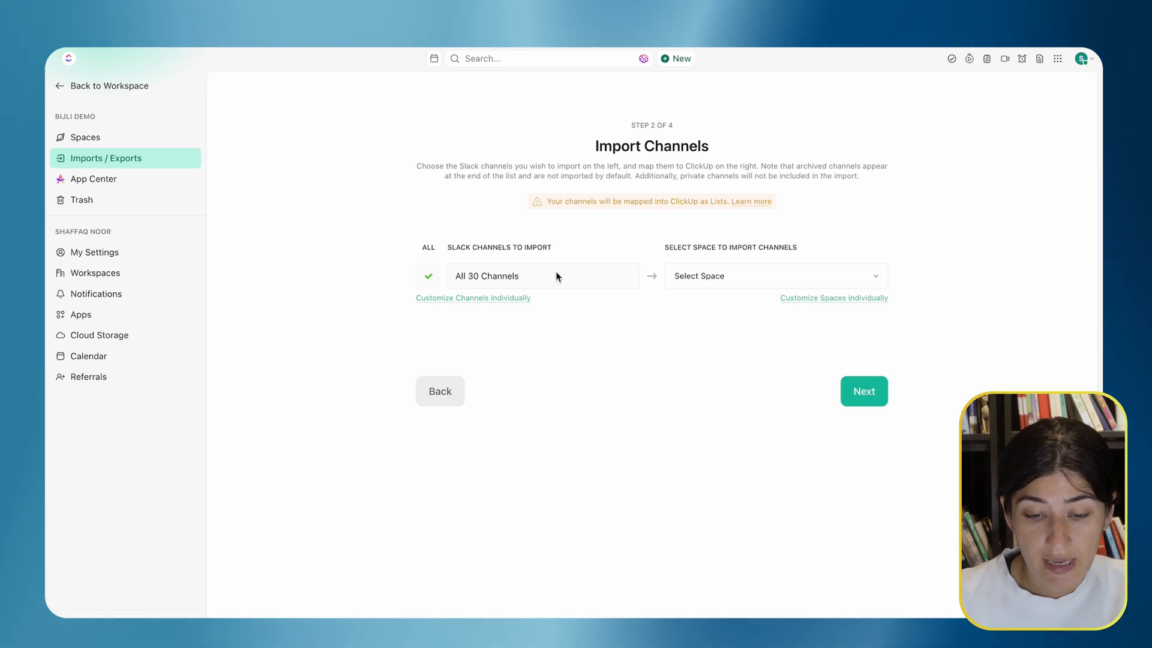
# - Map channels individually: keep bijli-certs as a new chat and send bijli-marketing to the CRM space
pyautogui.click(771, 275)
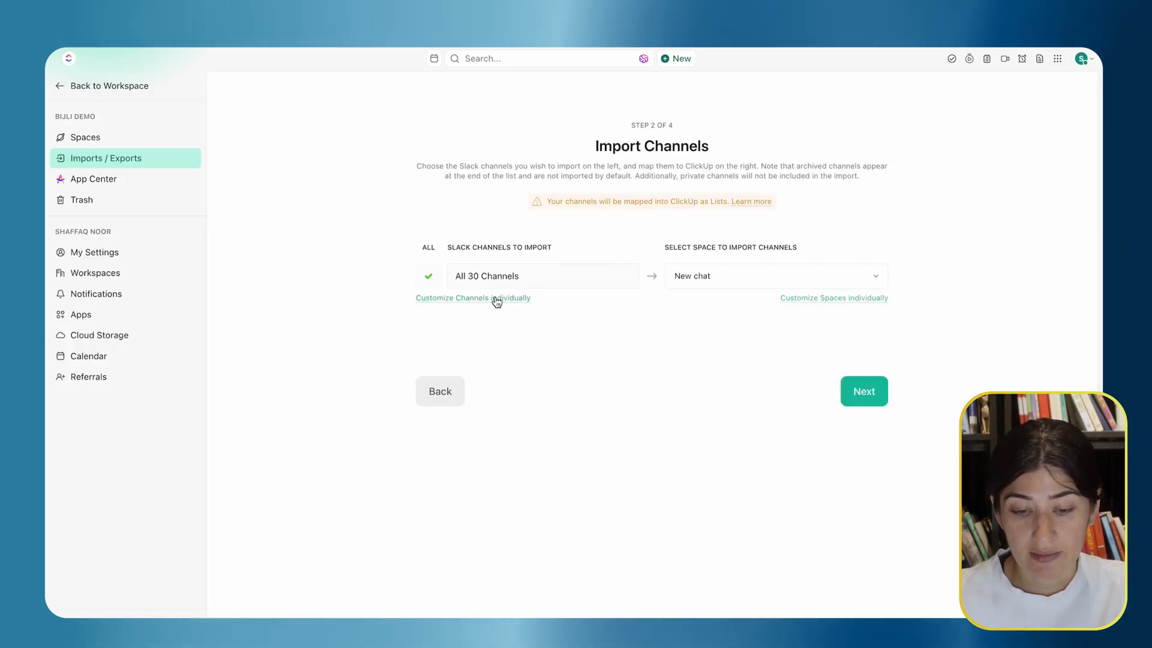
pyautogui.click(473, 297)
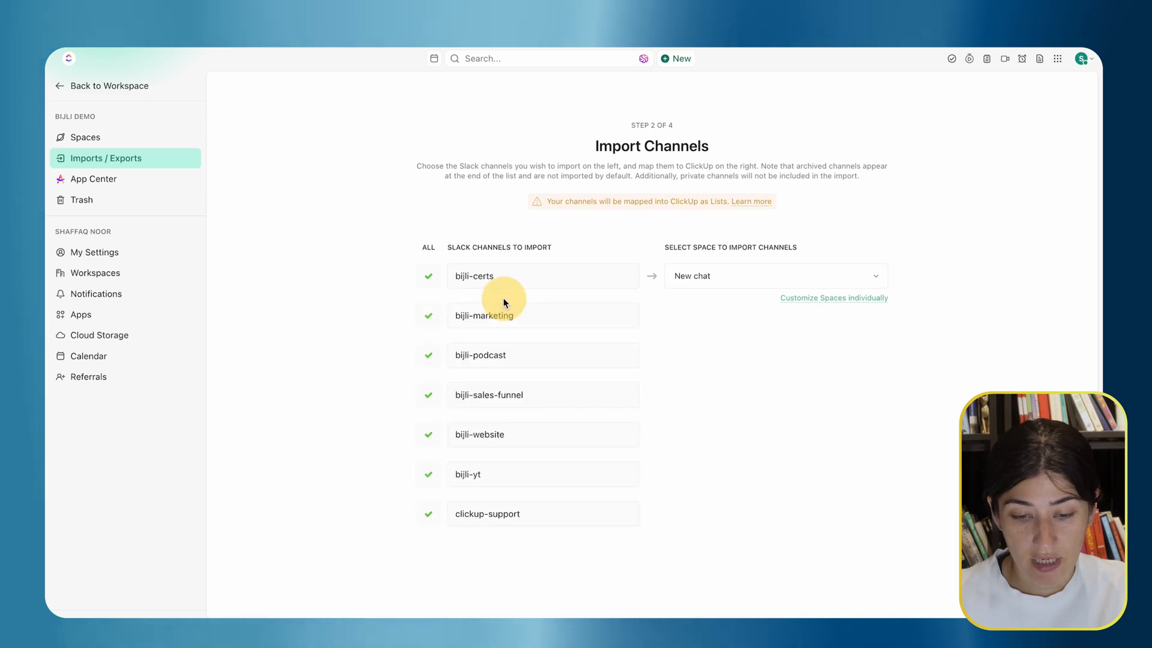
pyautogui.click(832, 297)
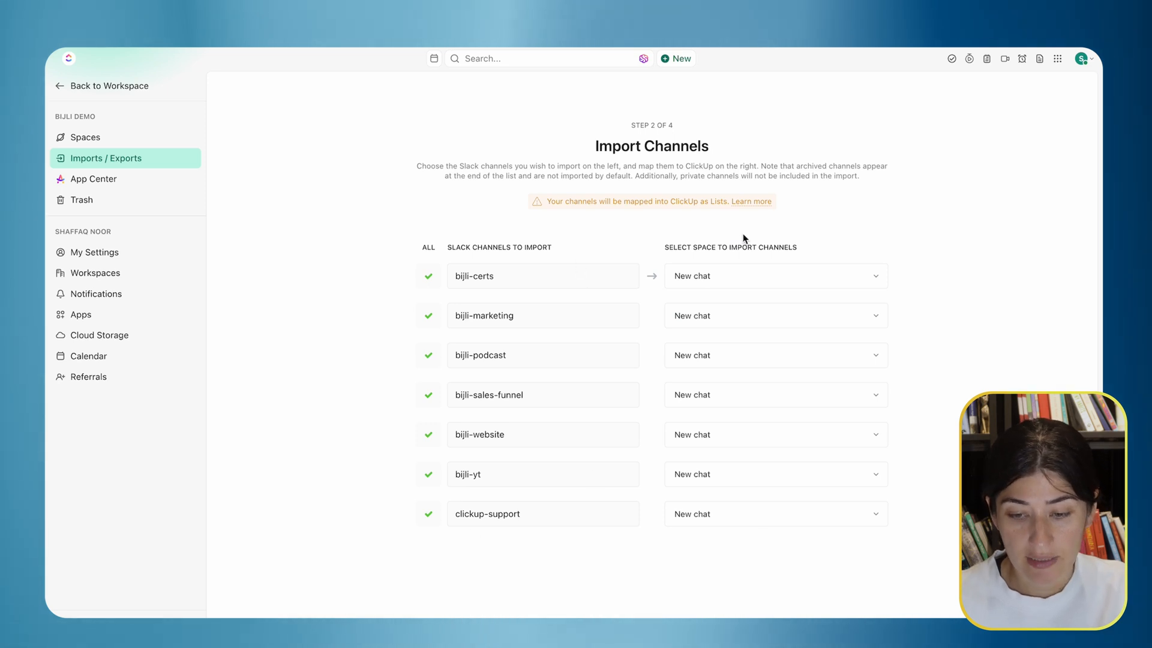
pyautogui.moveTo(713, 420)
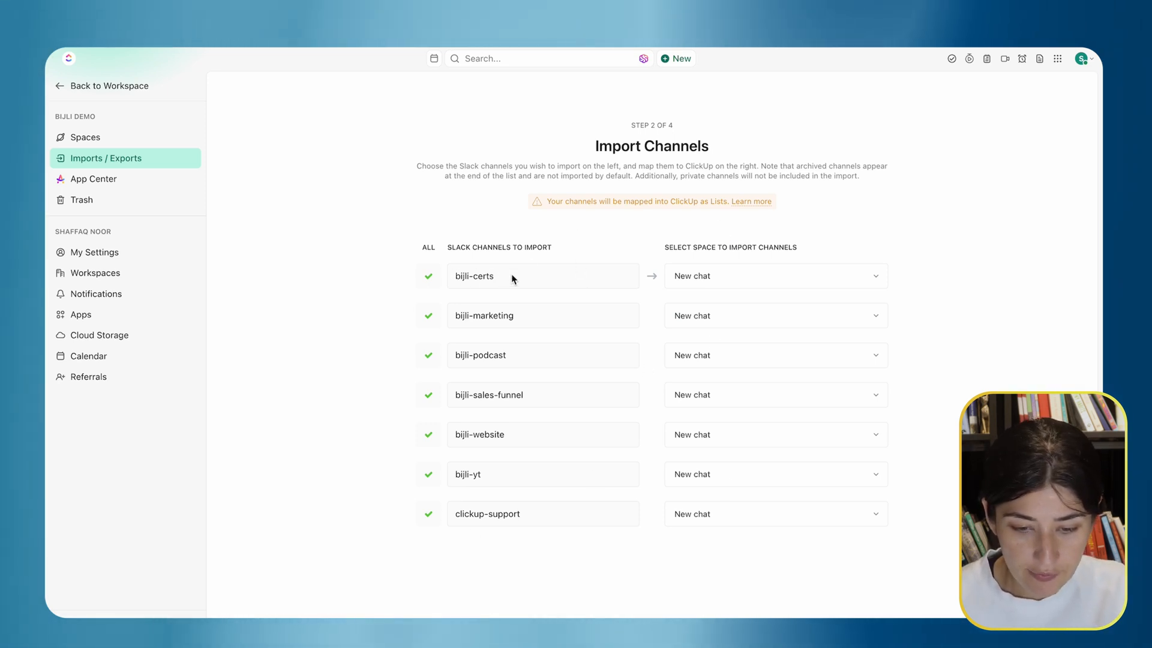
pyautogui.moveTo(475, 283)
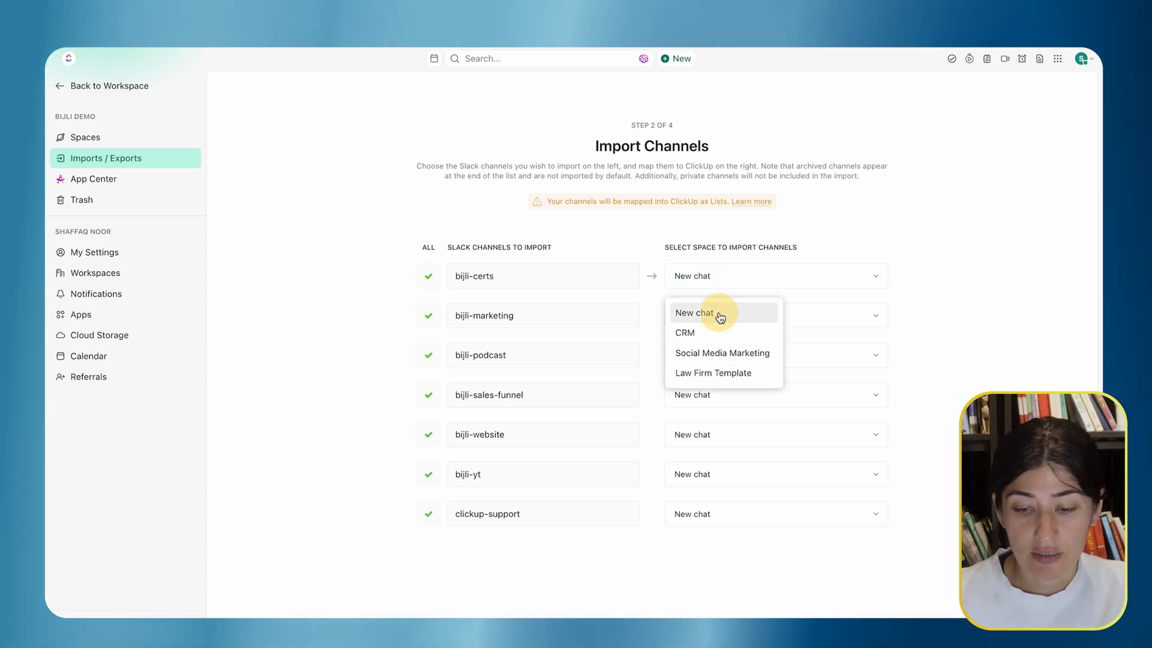
pyautogui.click(693, 312)
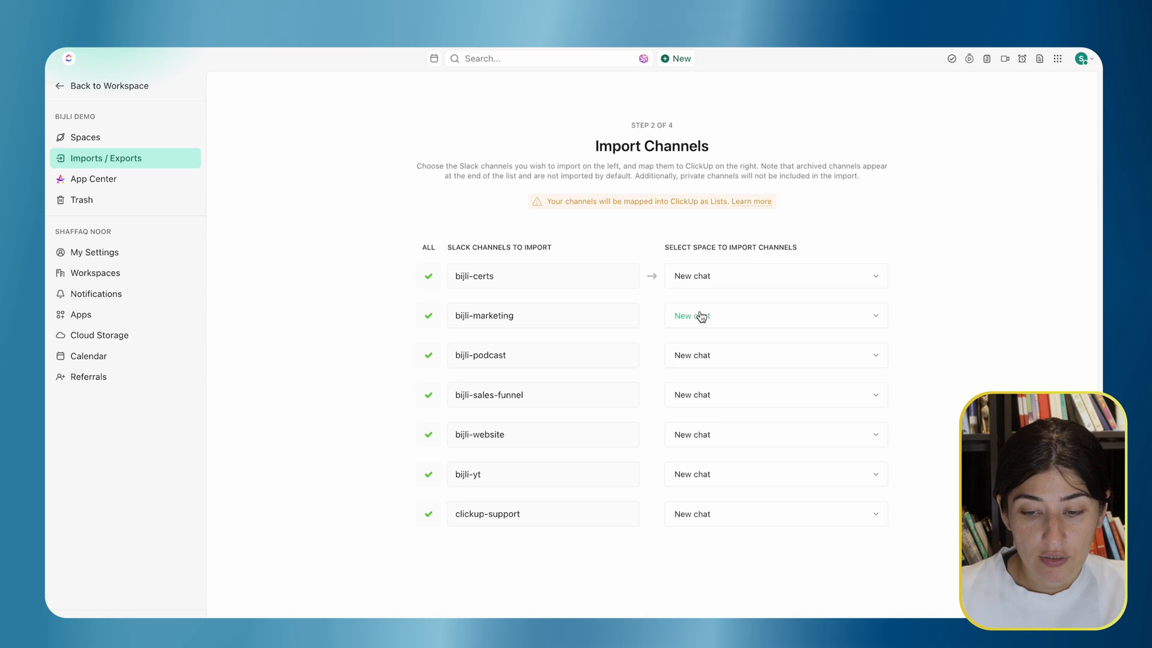
pyautogui.moveTo(703, 329)
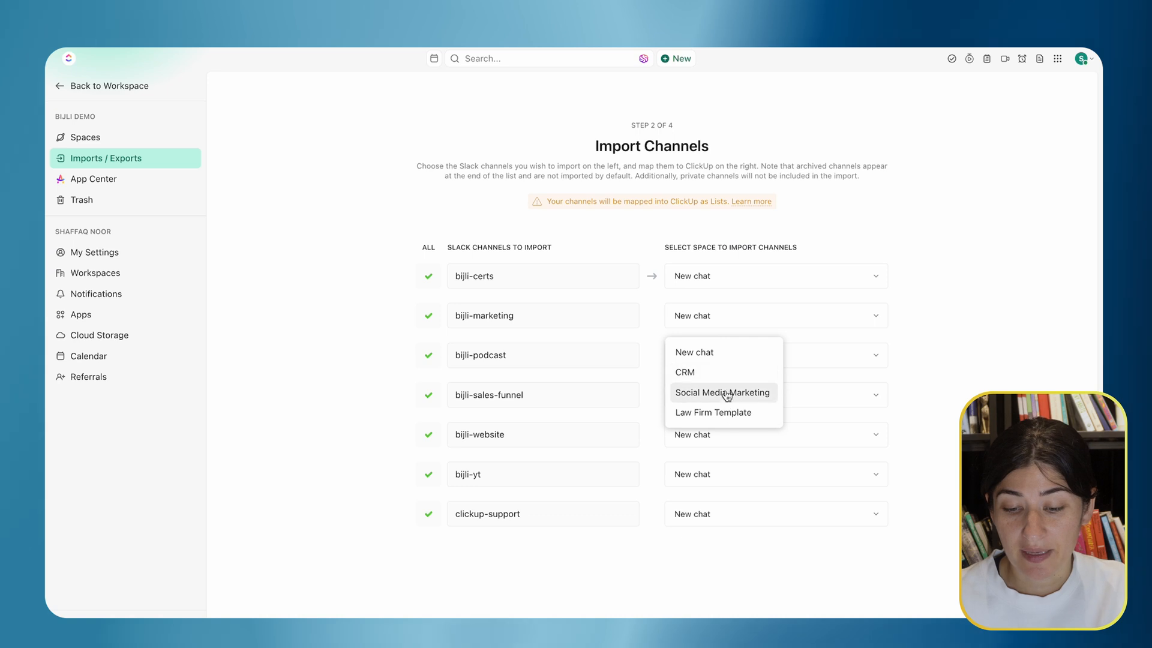
pyautogui.moveTo(539, 331)
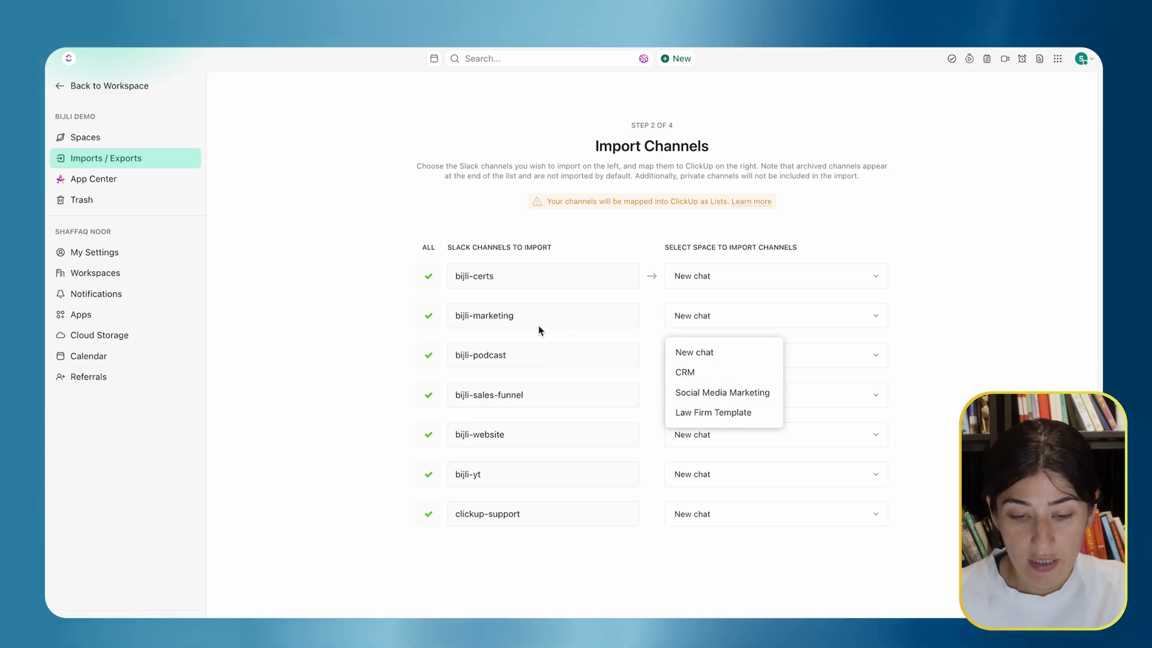
pyautogui.moveTo(488, 319)
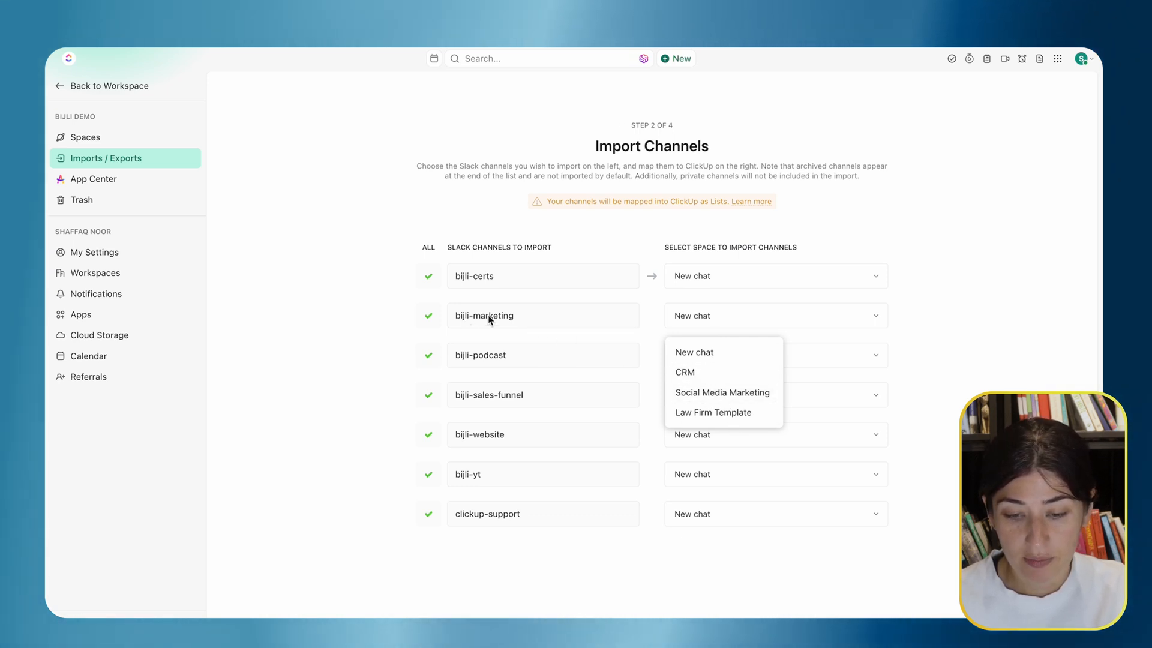
pyautogui.click(683, 372)
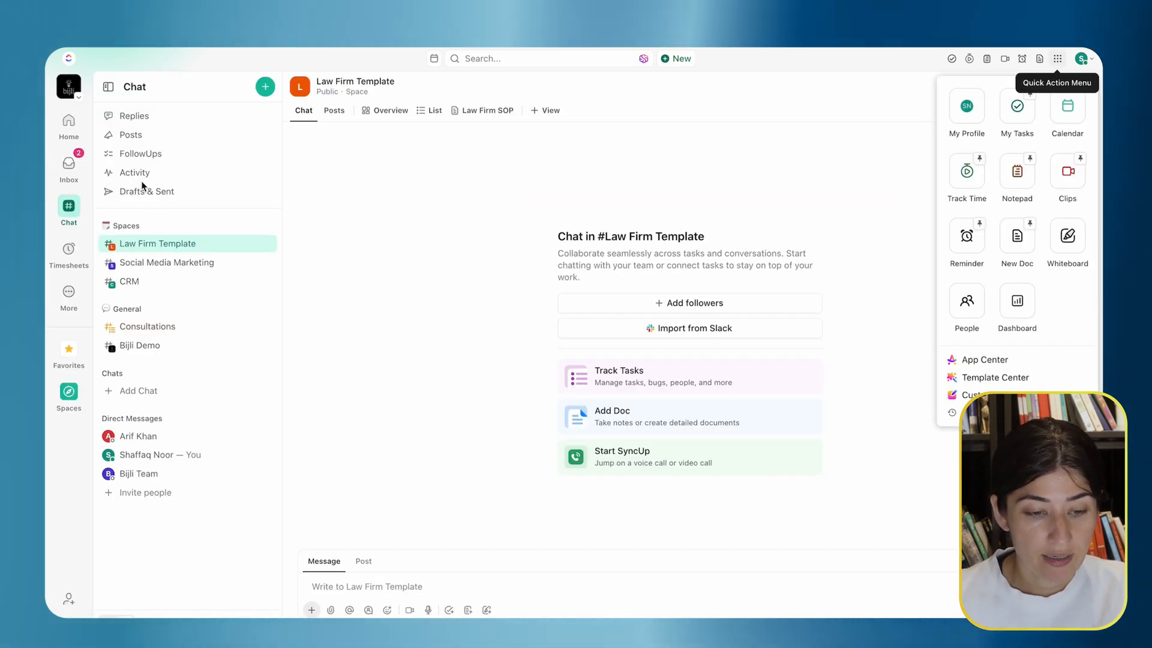
# - Set bijli-podcast to import into the CRM space as well
pyautogui.click(67, 394)
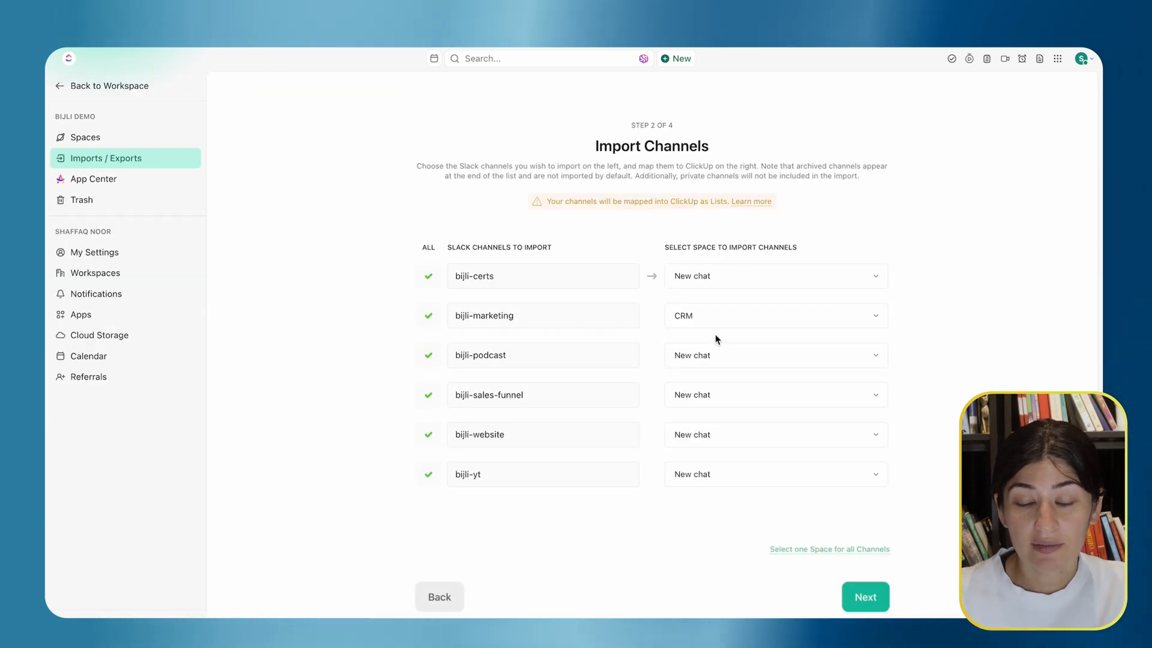
pyautogui.click(771, 355)
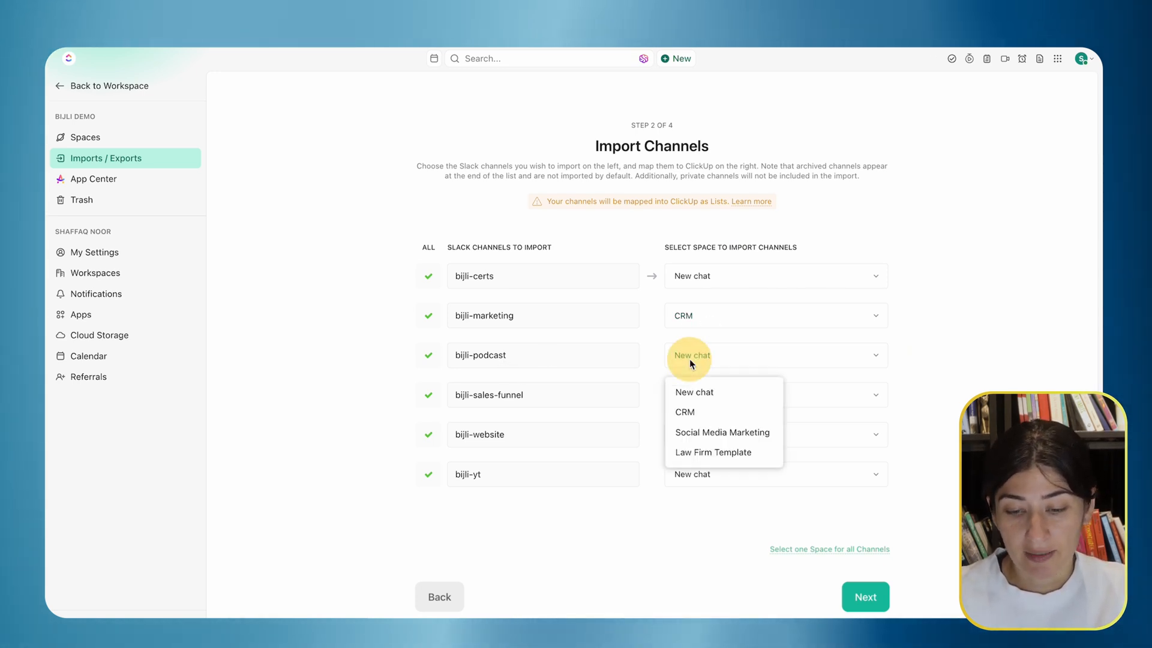
pyautogui.click(684, 411)
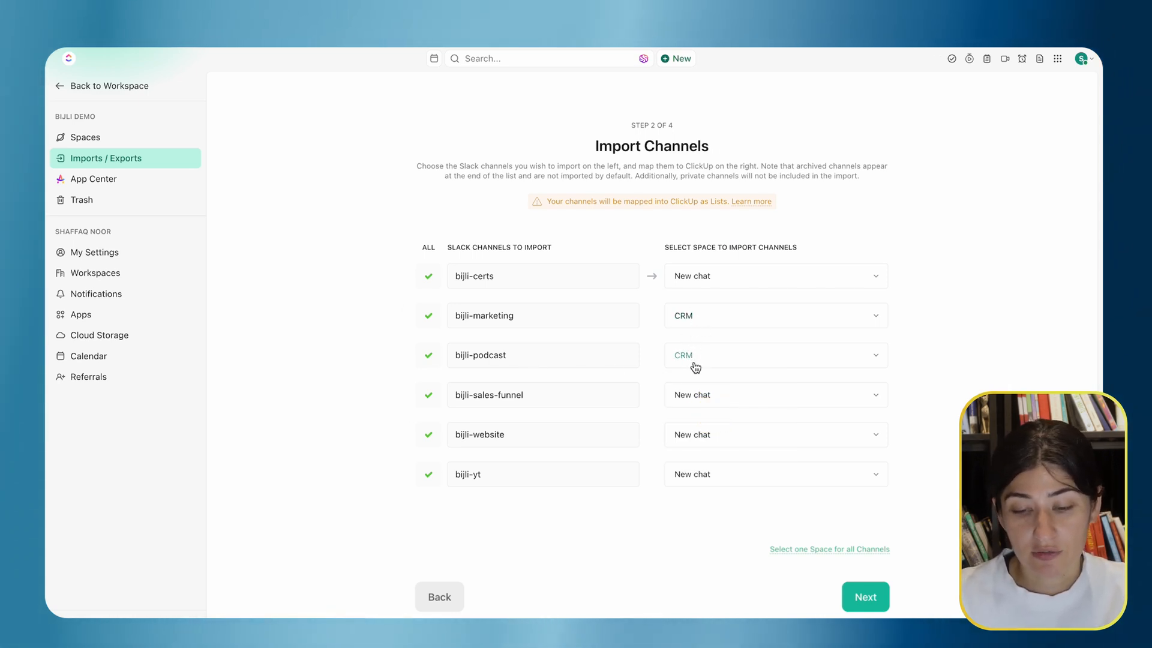
pyautogui.moveTo(726, 405)
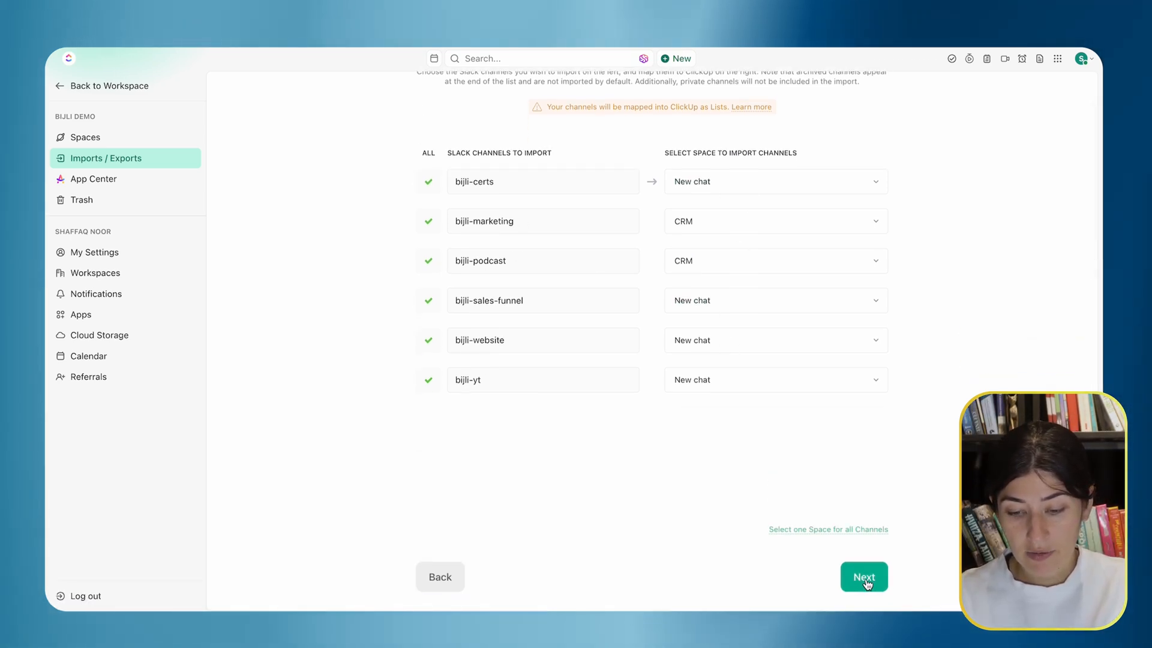
# - On the Import Users step, map the unmatched imported users to Inactive user, leaving matched members unchanged
pyautogui.click(863, 577)
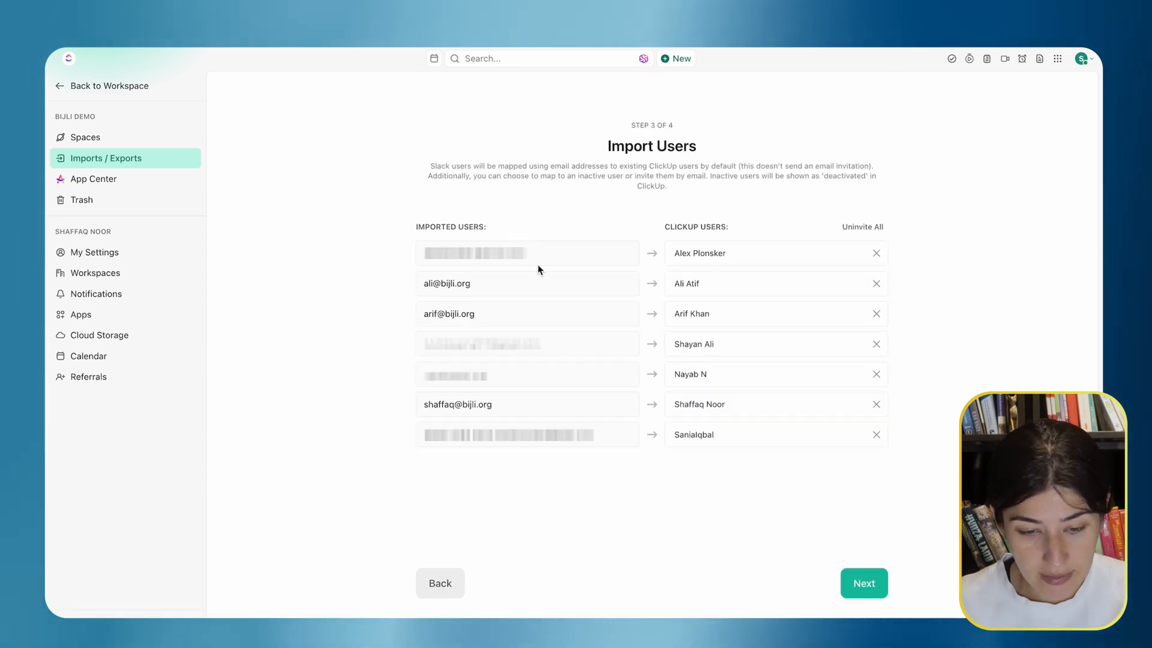
pyautogui.moveTo(752, 503)
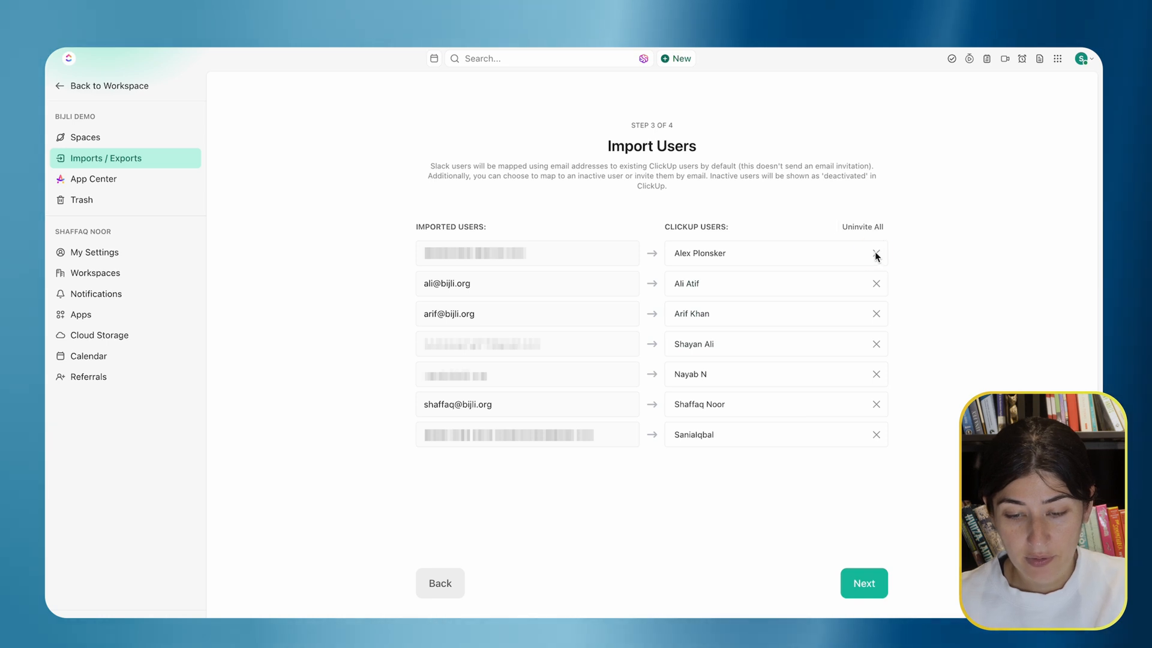
pyautogui.click(875, 254)
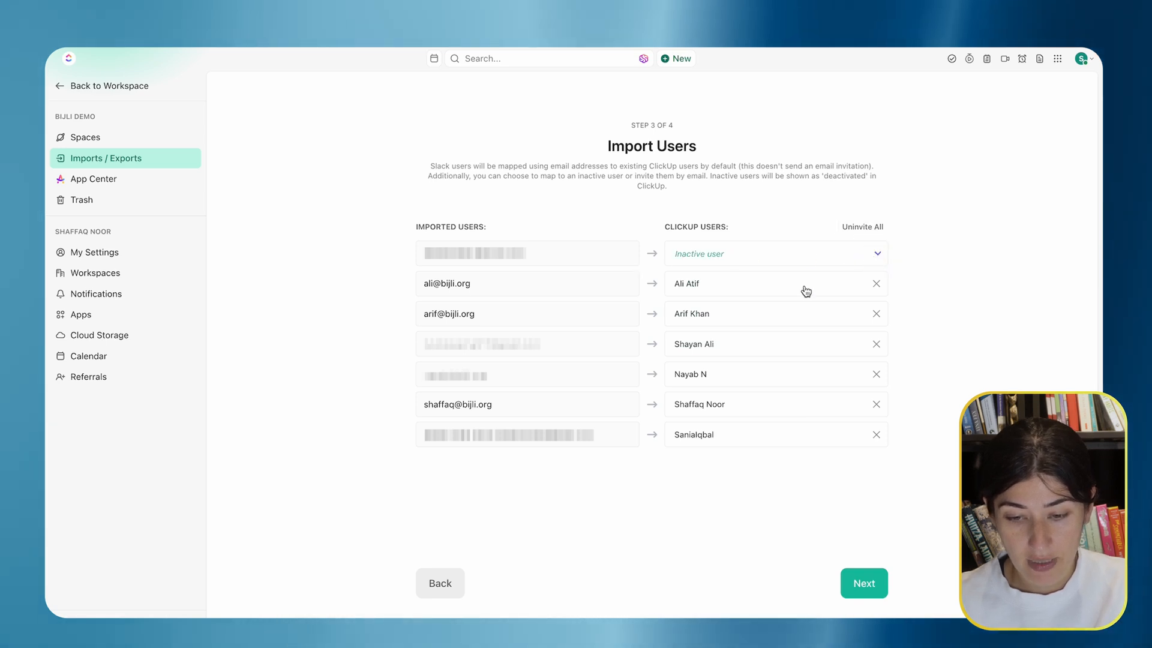
pyautogui.click(875, 344)
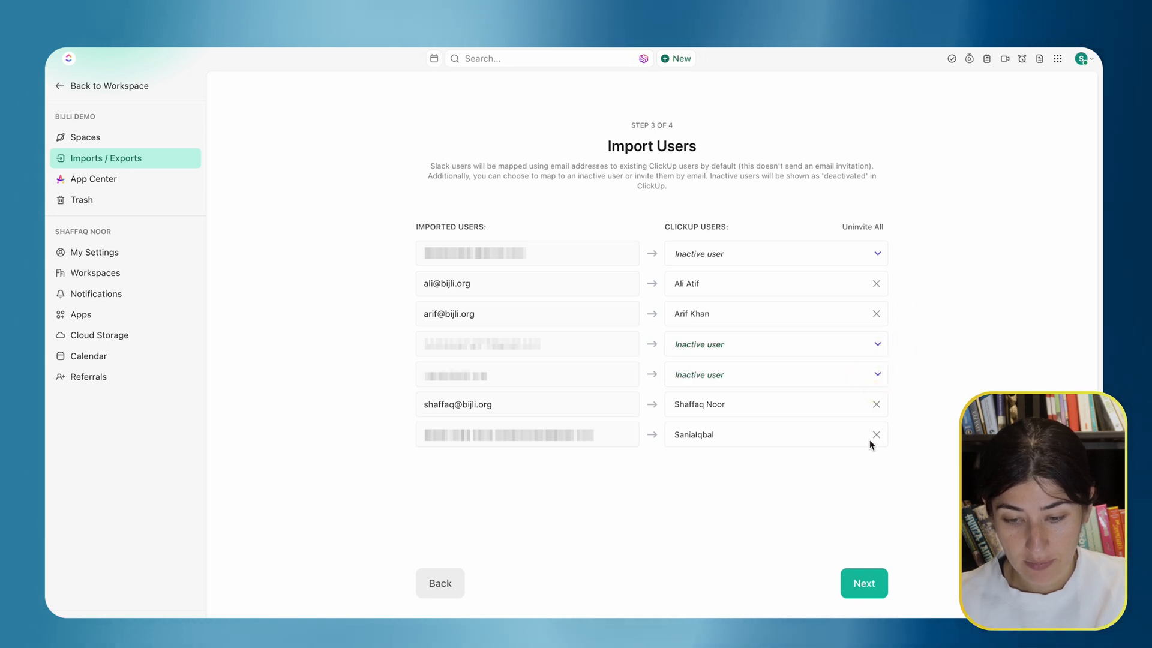
pyautogui.click(874, 434)
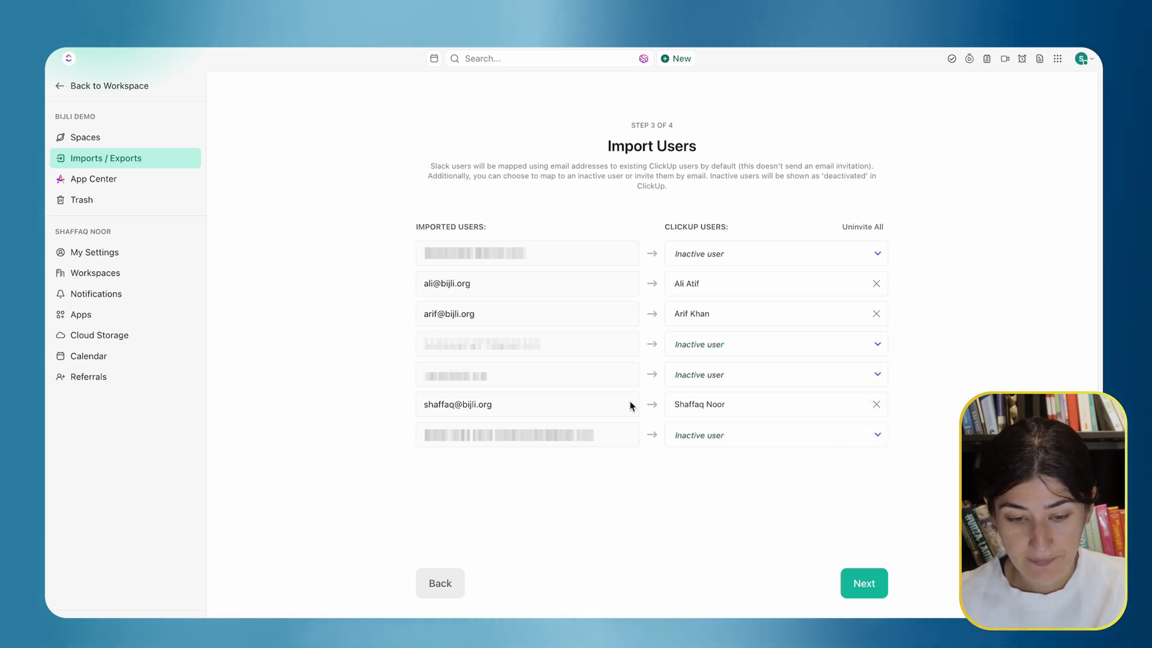
pyautogui.click(774, 434)
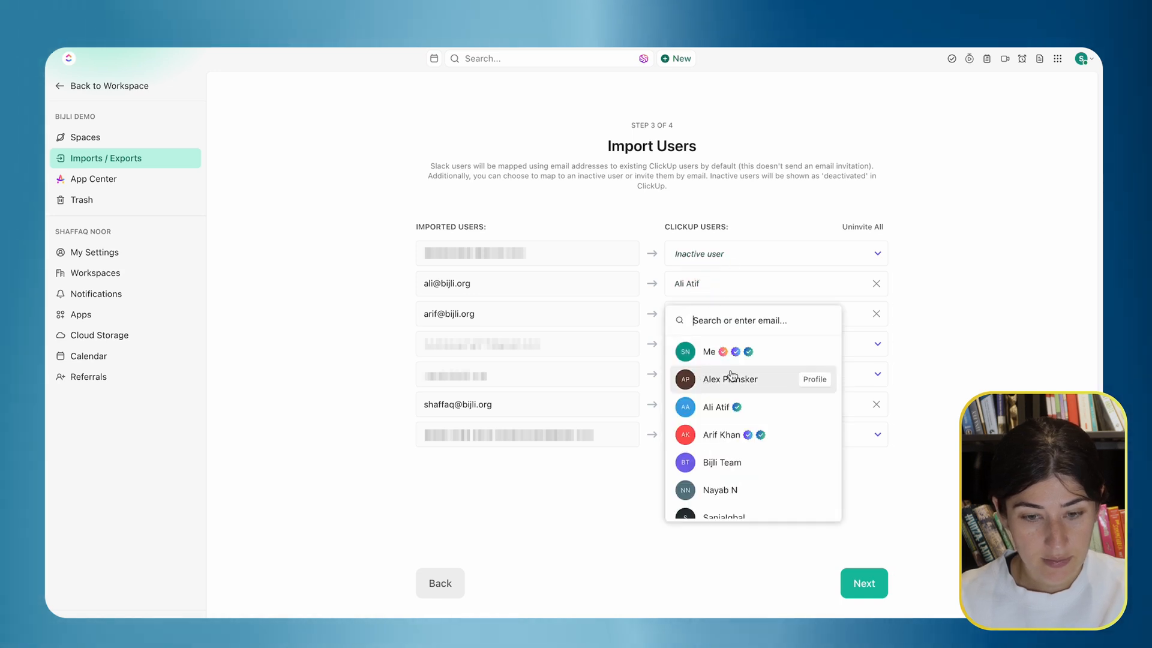
pyautogui.click(727, 434)
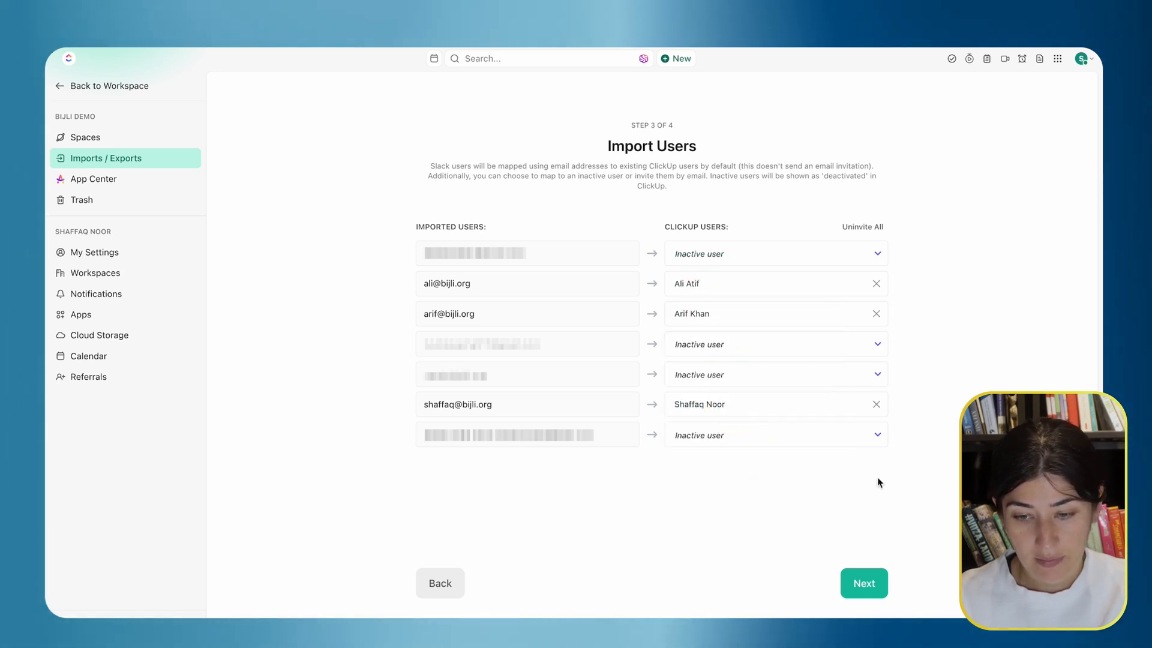
# - Complete the import with attachments, reactions and Unlimited days of message history
pyautogui.click(862, 583)
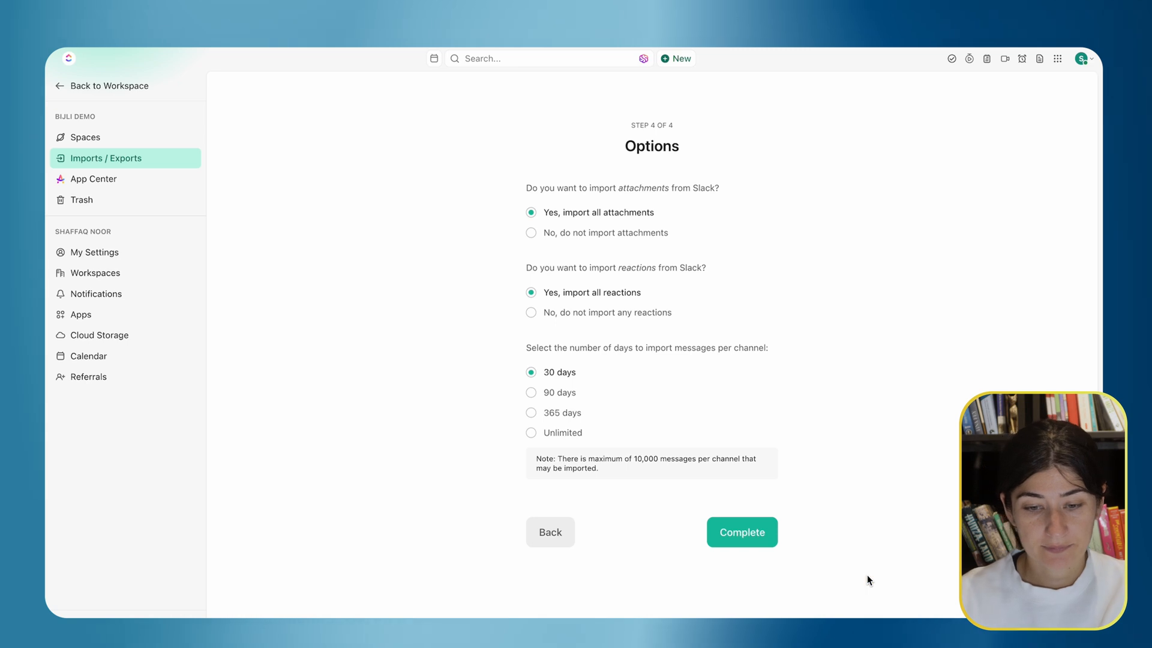
pyautogui.moveTo(540, 304)
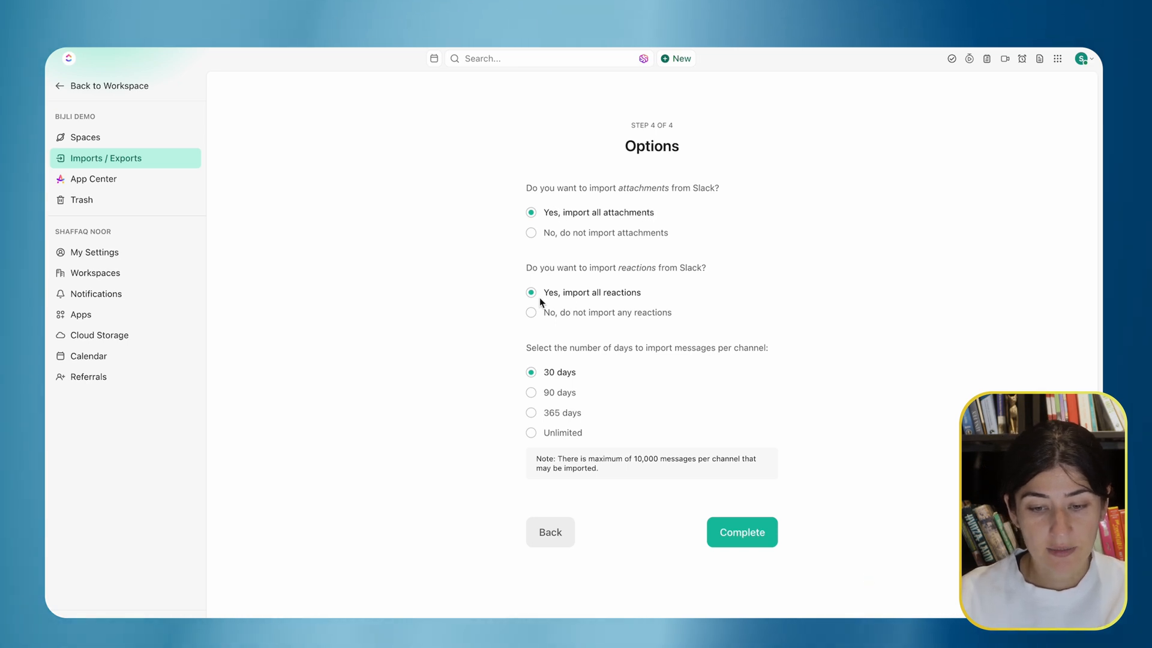
pyautogui.click(530, 412)
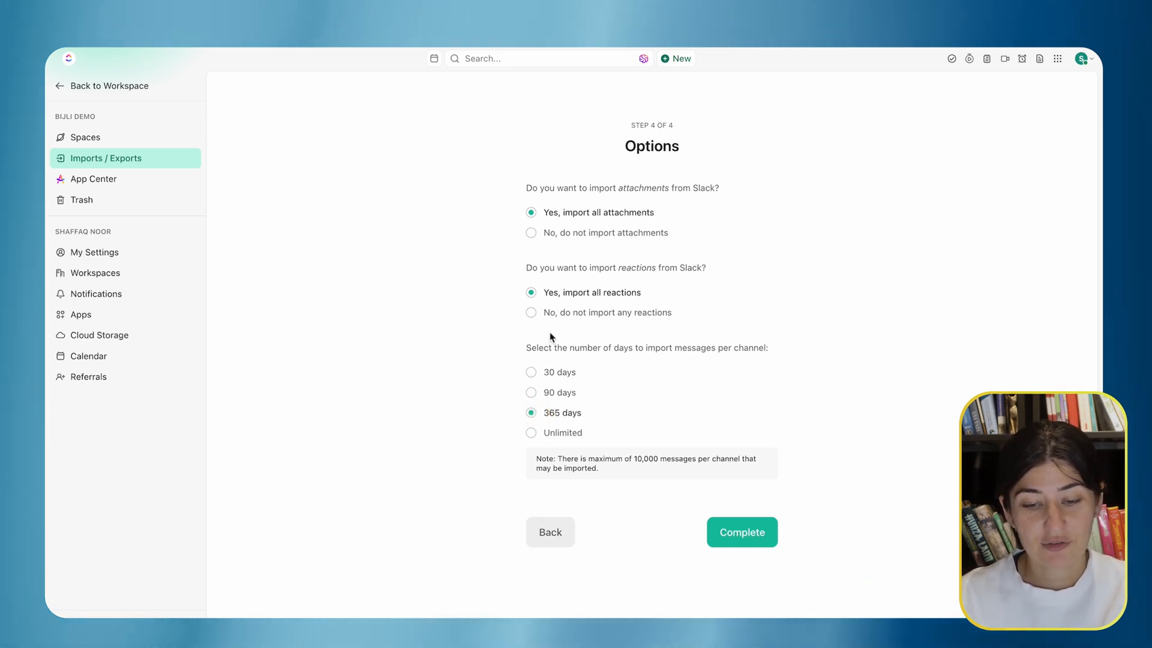
pyautogui.click(531, 433)
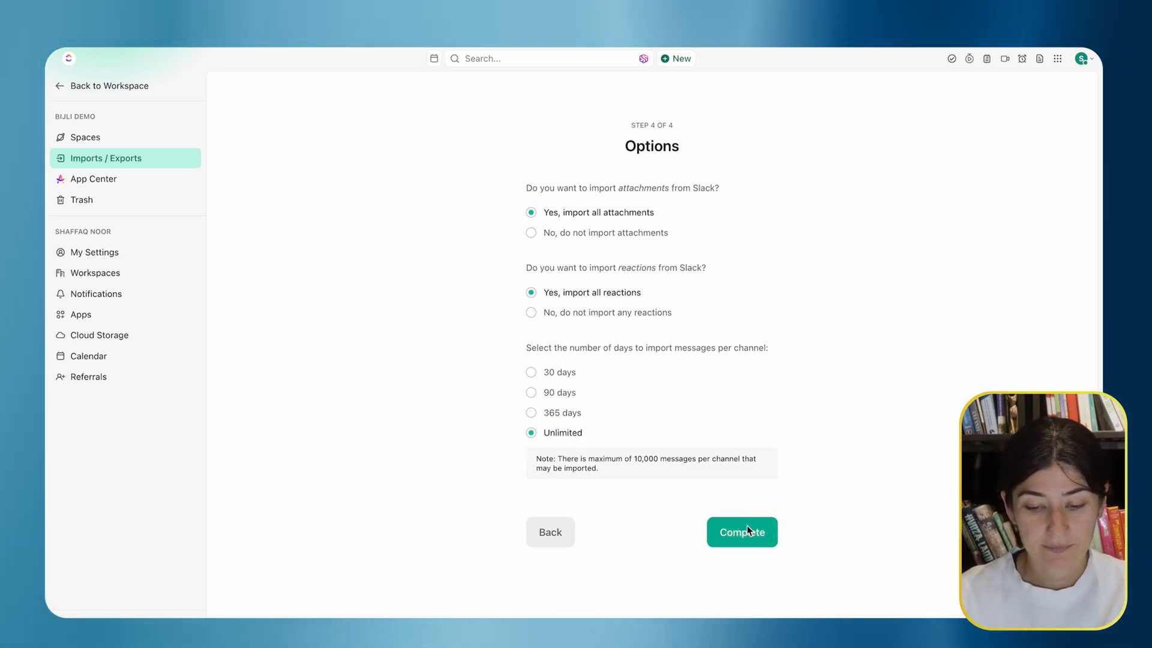
pyautogui.click(742, 532)
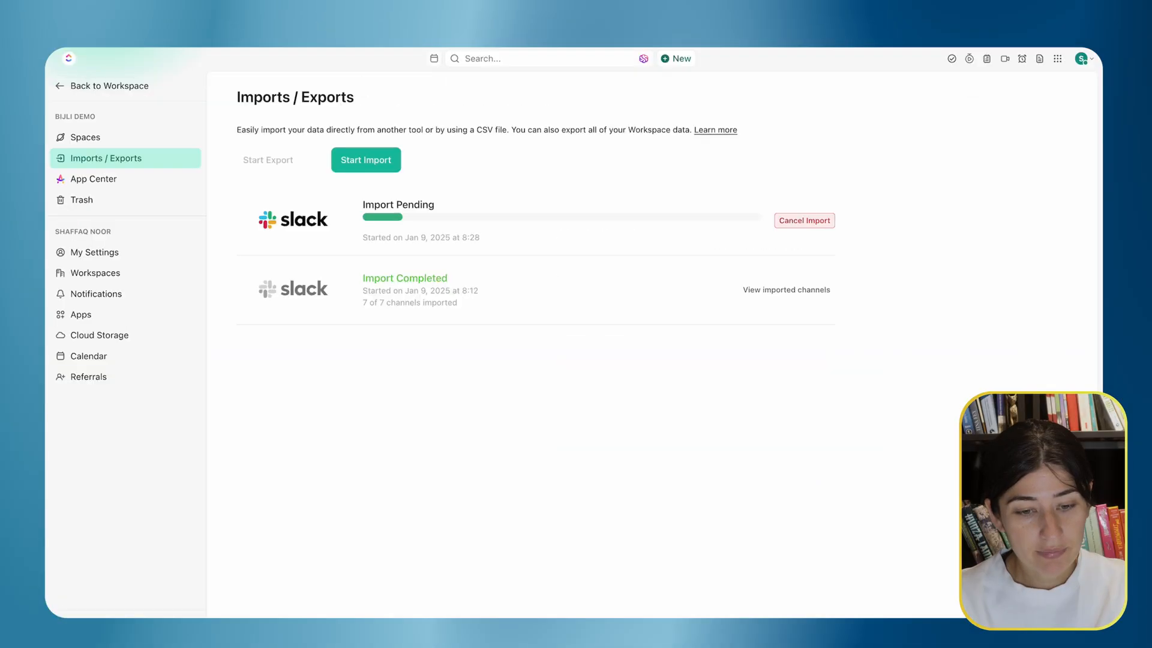
# - Back in Chat, select the imported bijli-marketing chat and show its action menu
pyautogui.click(67, 208)
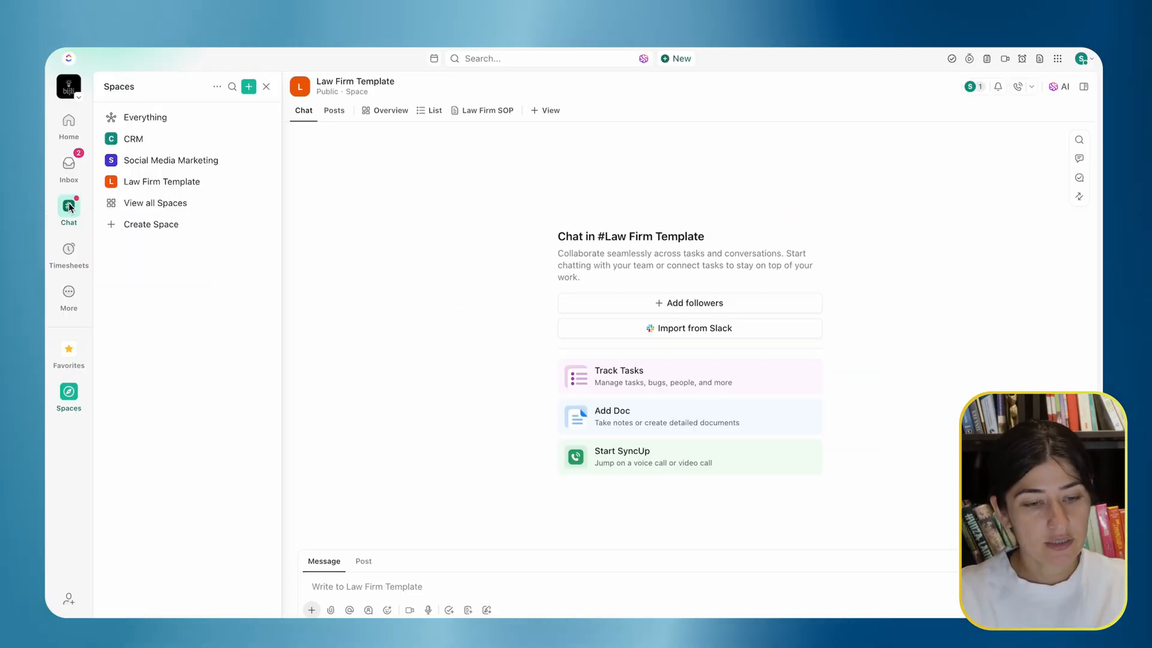
pyautogui.click(67, 211)
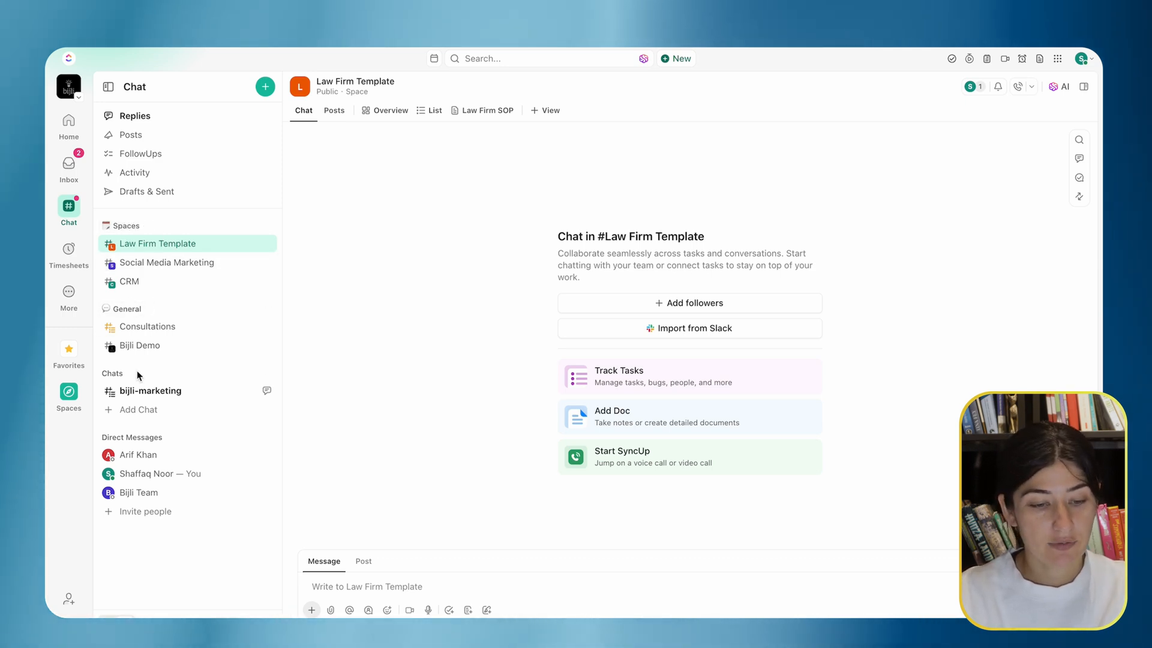
pyautogui.moveTo(268, 244)
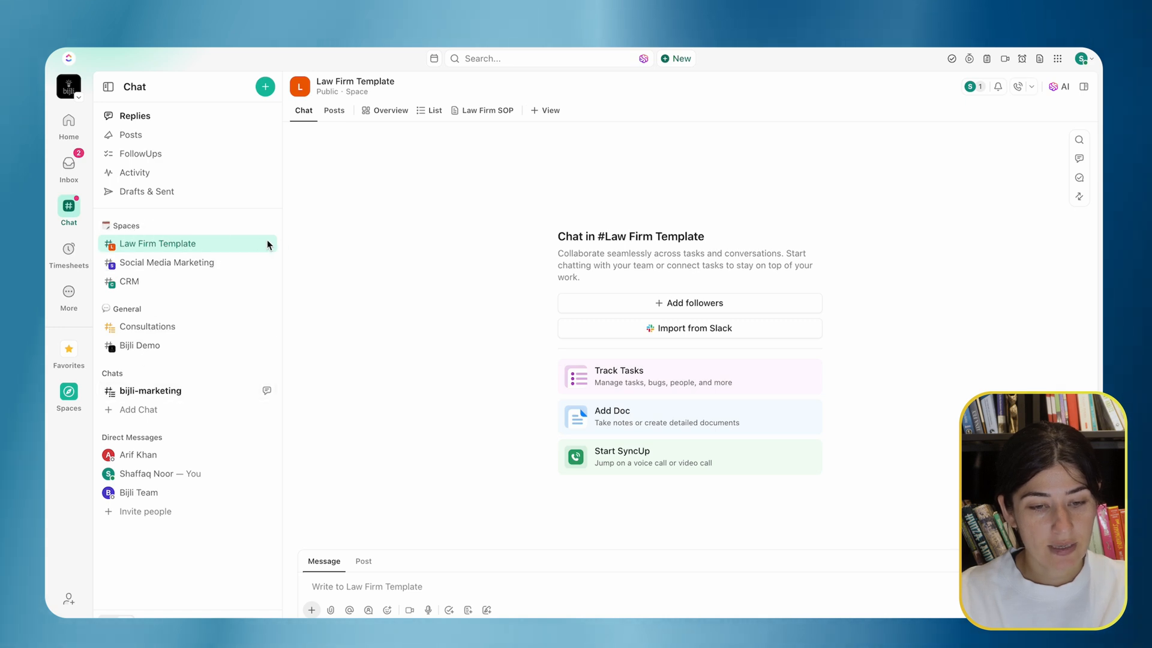
pyautogui.click(151, 390)
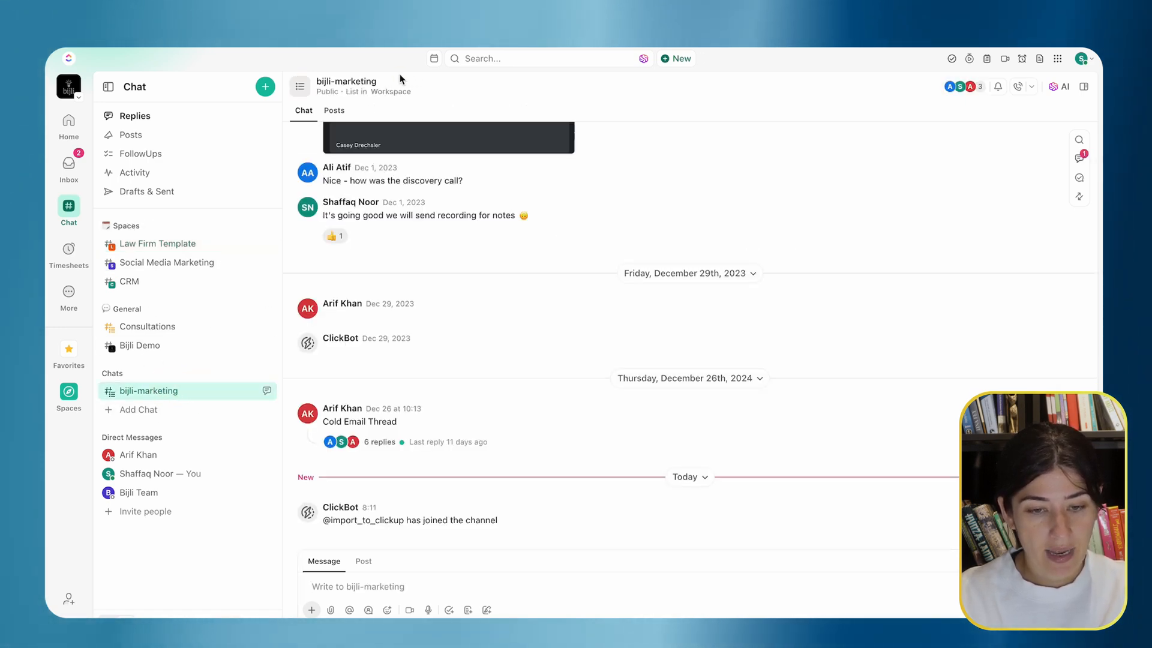
pyautogui.click(385, 81)
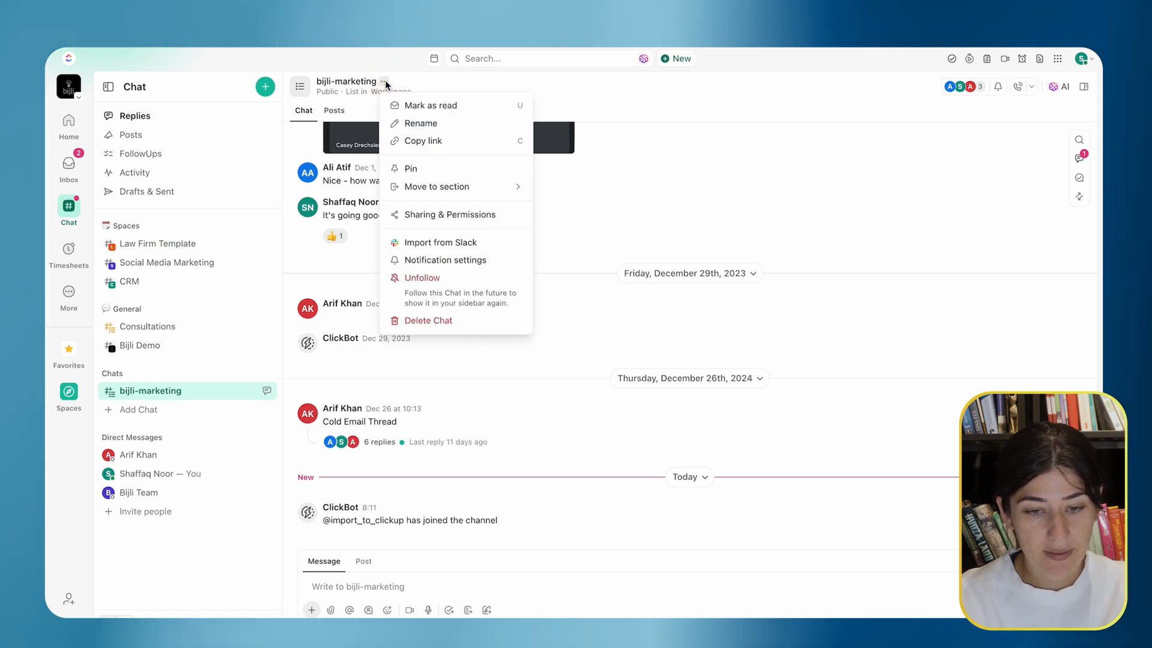
pyautogui.moveTo(436, 186)
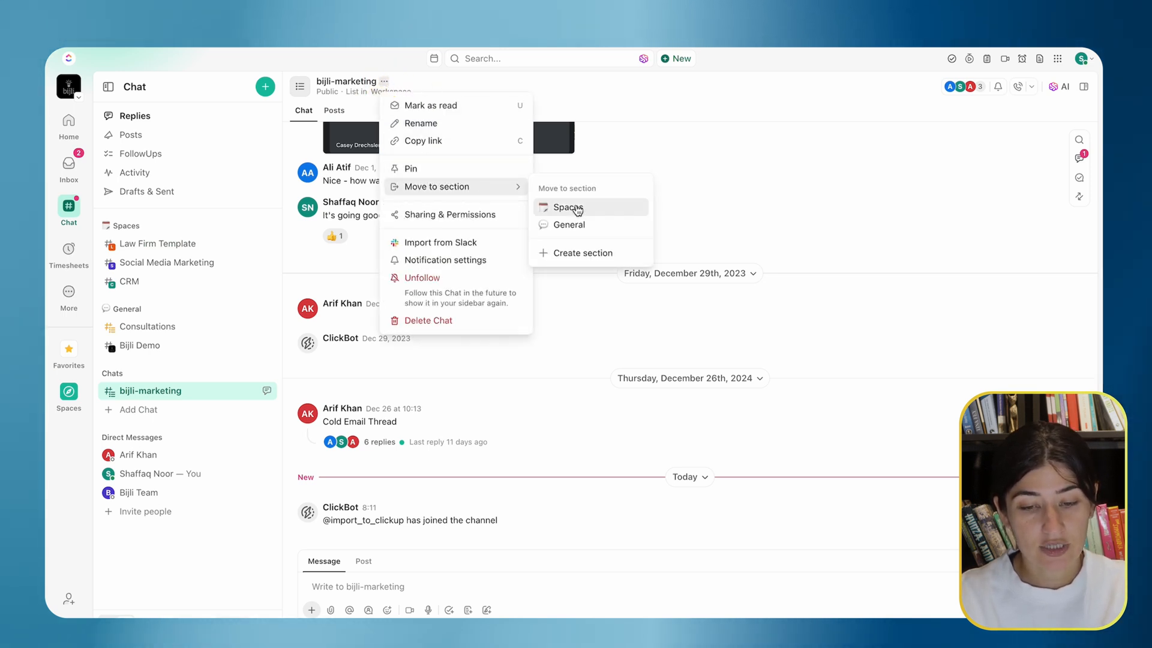
pyautogui.moveTo(568, 225)
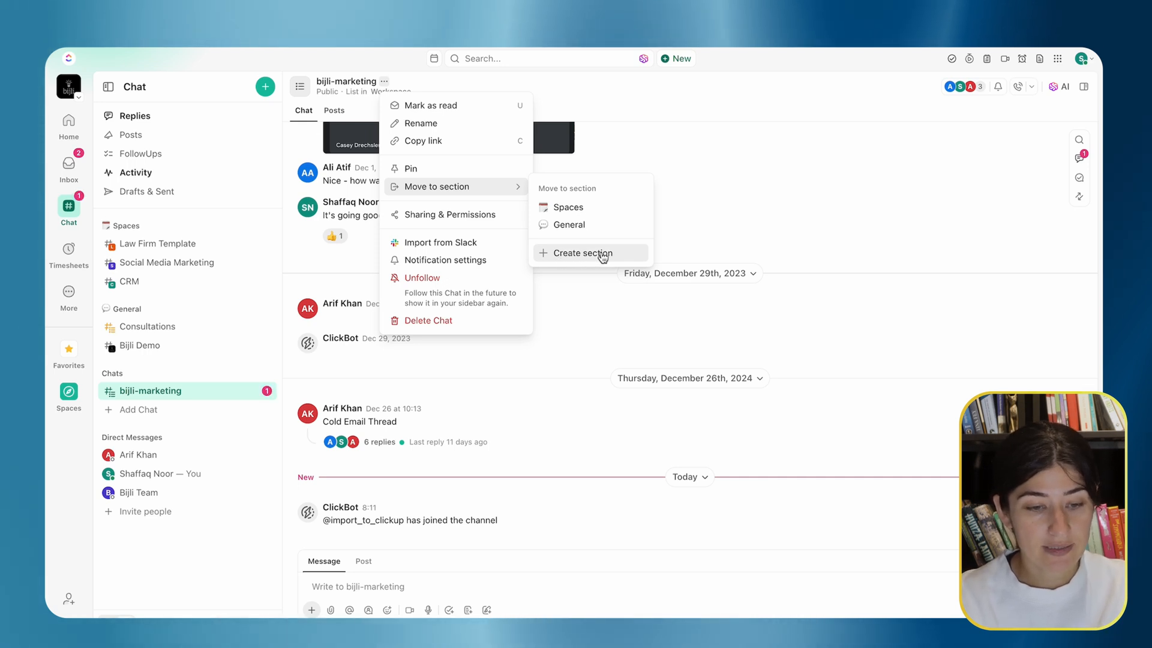
# - Create a section named 'Lists' with a notepad emoji icon holding bijli-marketing
pyautogui.click(581, 253)
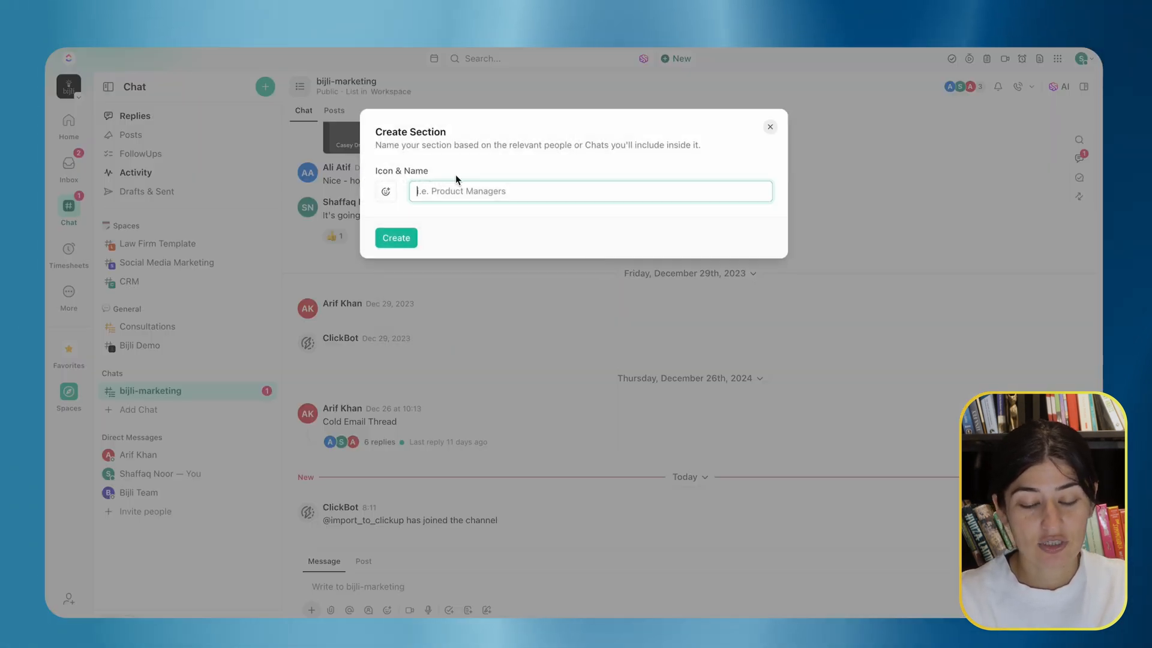
pyautogui.write('Lists')
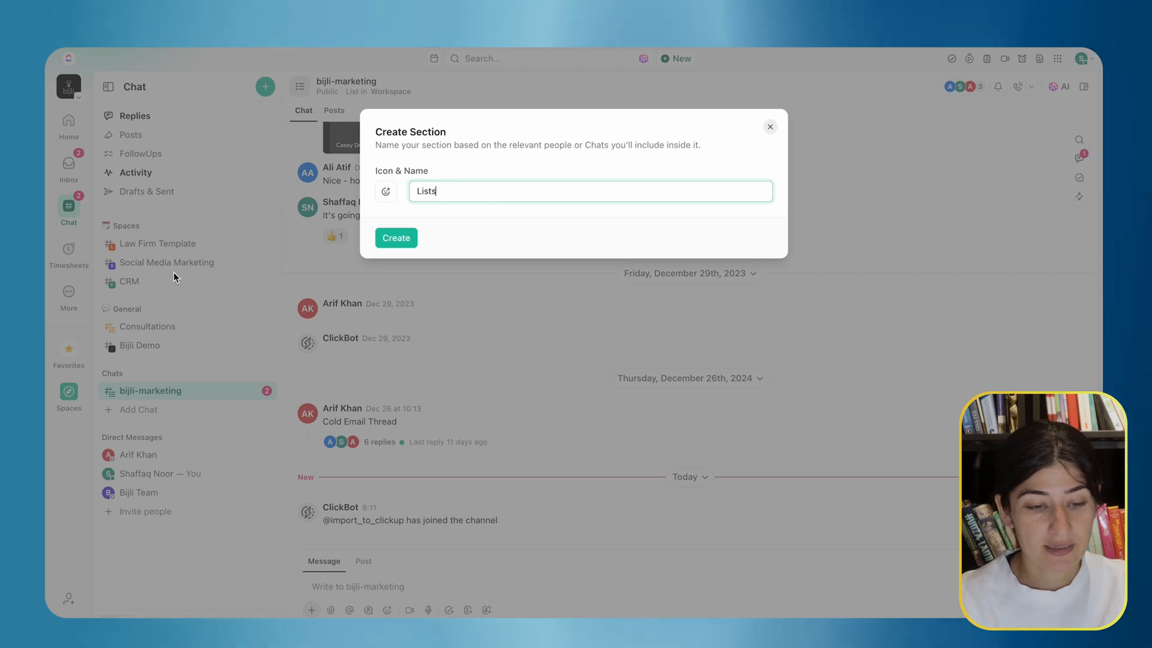
pyautogui.moveTo(121, 351)
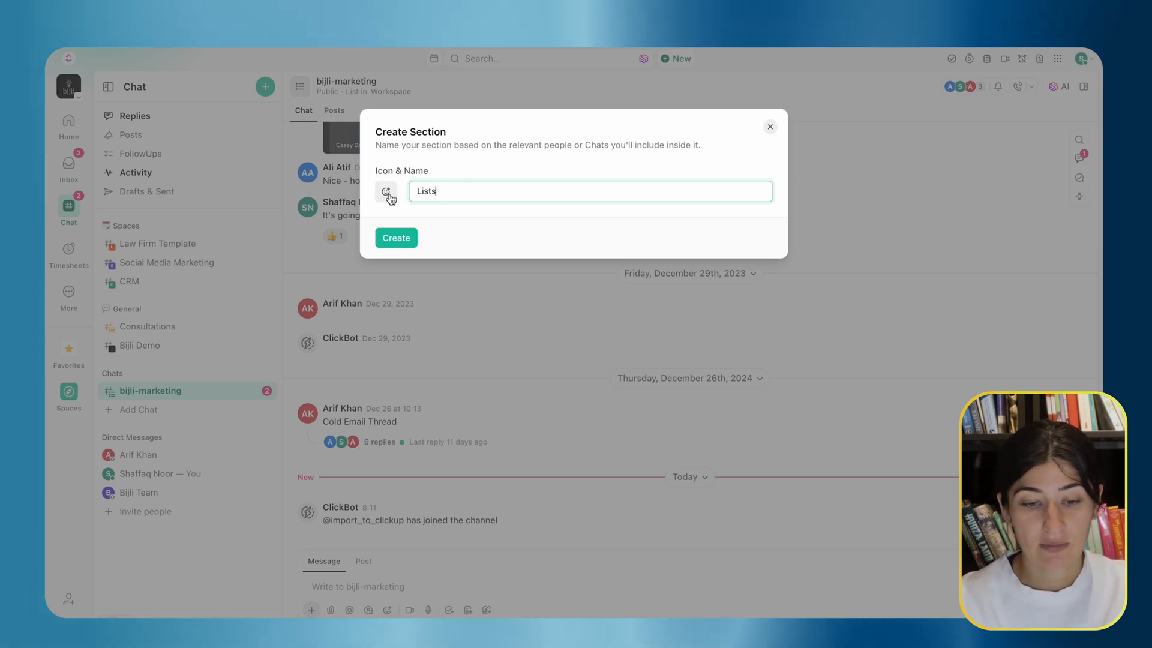
pyautogui.click(385, 191)
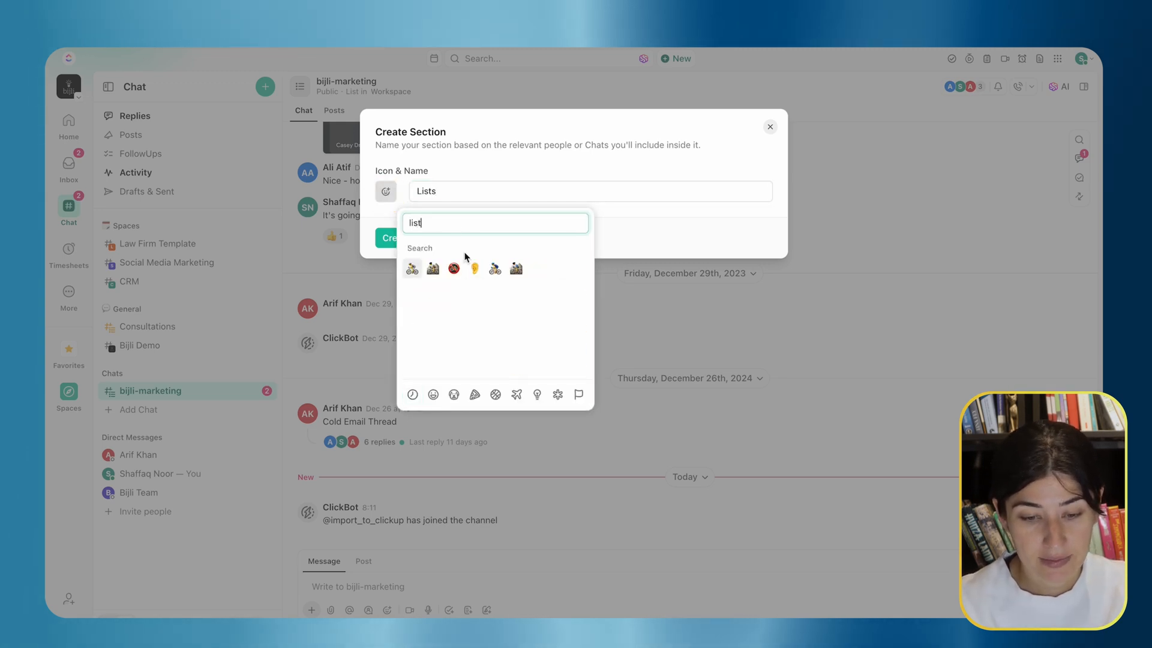
pyautogui.write('pen')
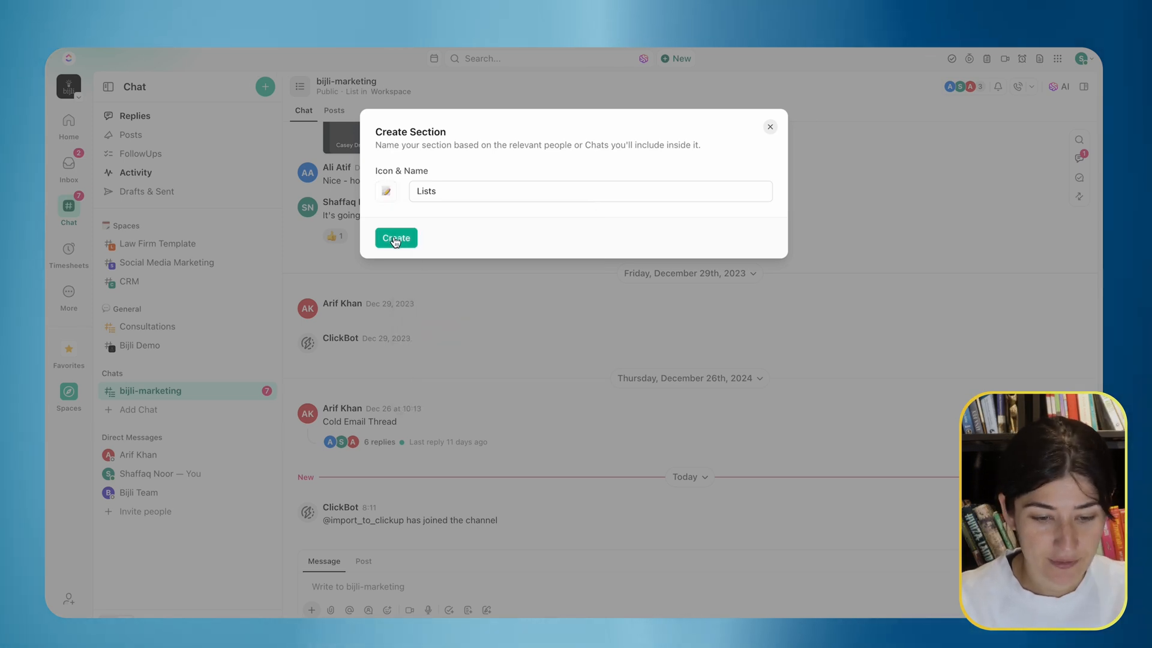
pyautogui.click(394, 237)
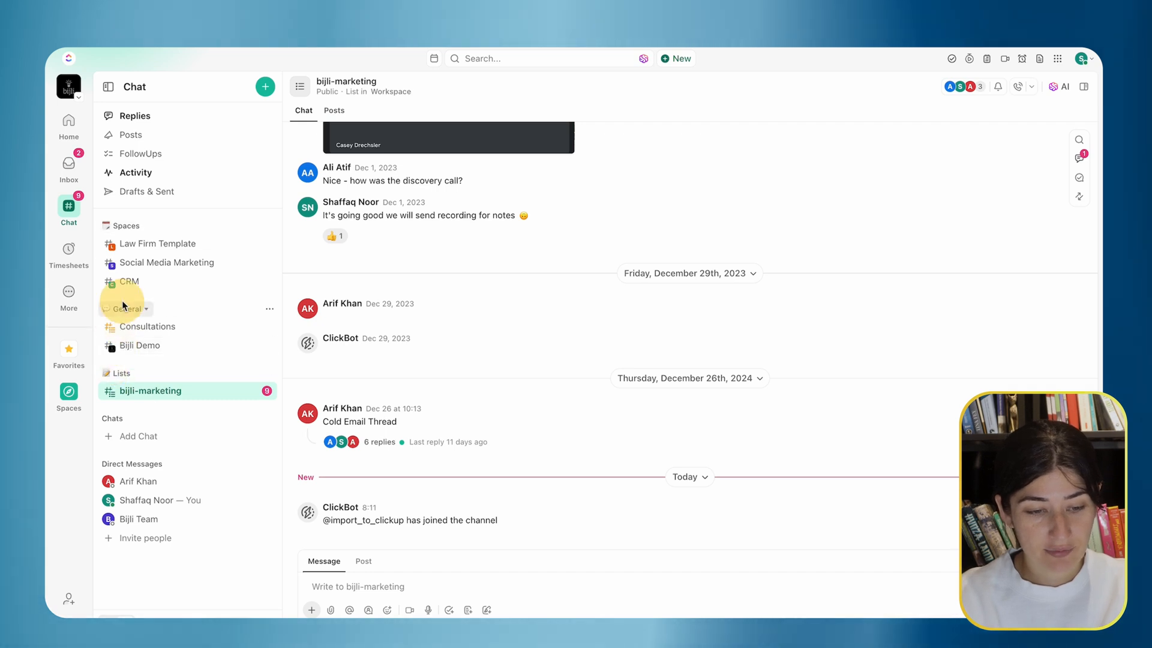
# - Check Bijli Demo and bijli-marketing so bijli-sales-funnel, bijli-yt and bijli-podcast show under Chats
pyautogui.click(139, 346)
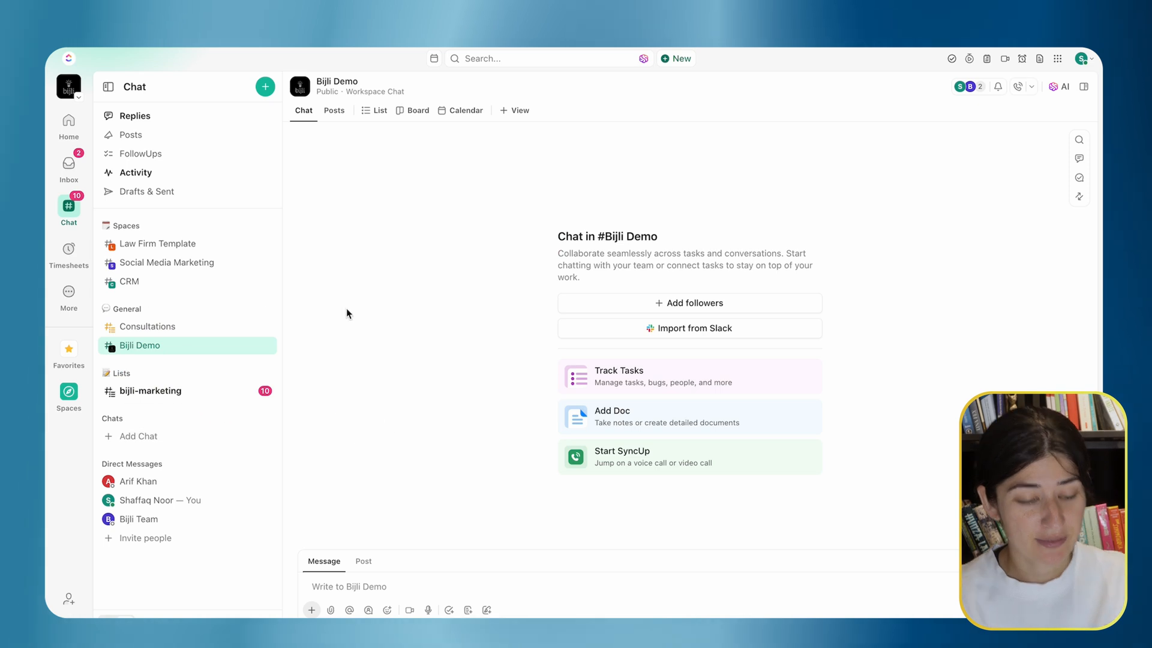
pyautogui.moveTo(244, 346)
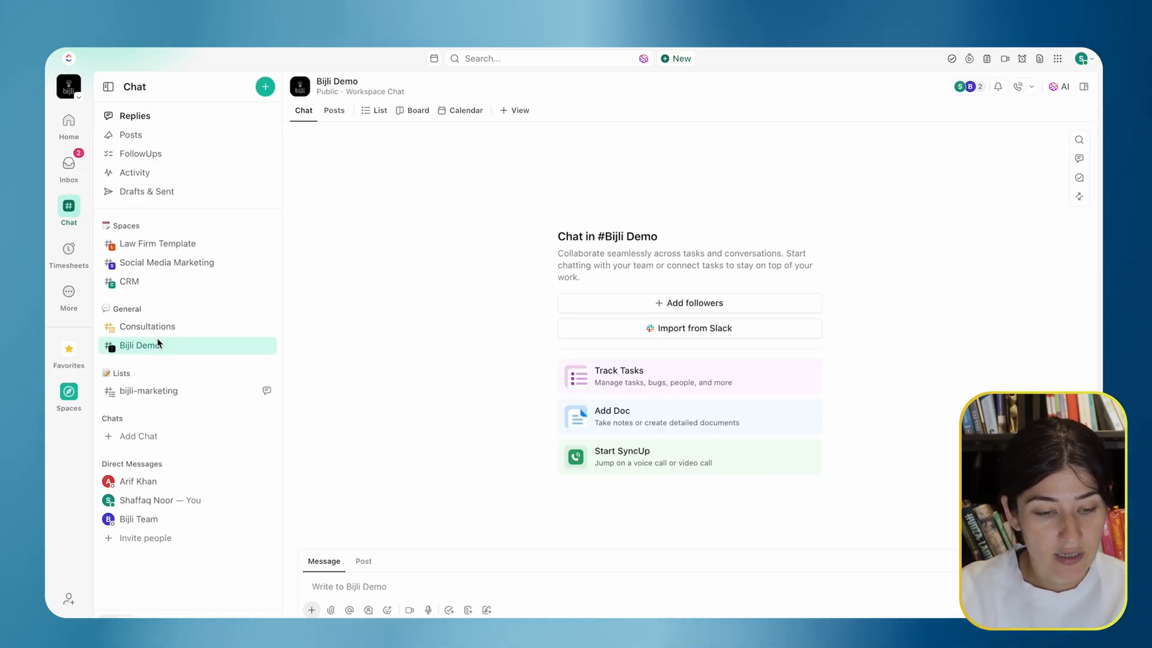
pyautogui.click(149, 389)
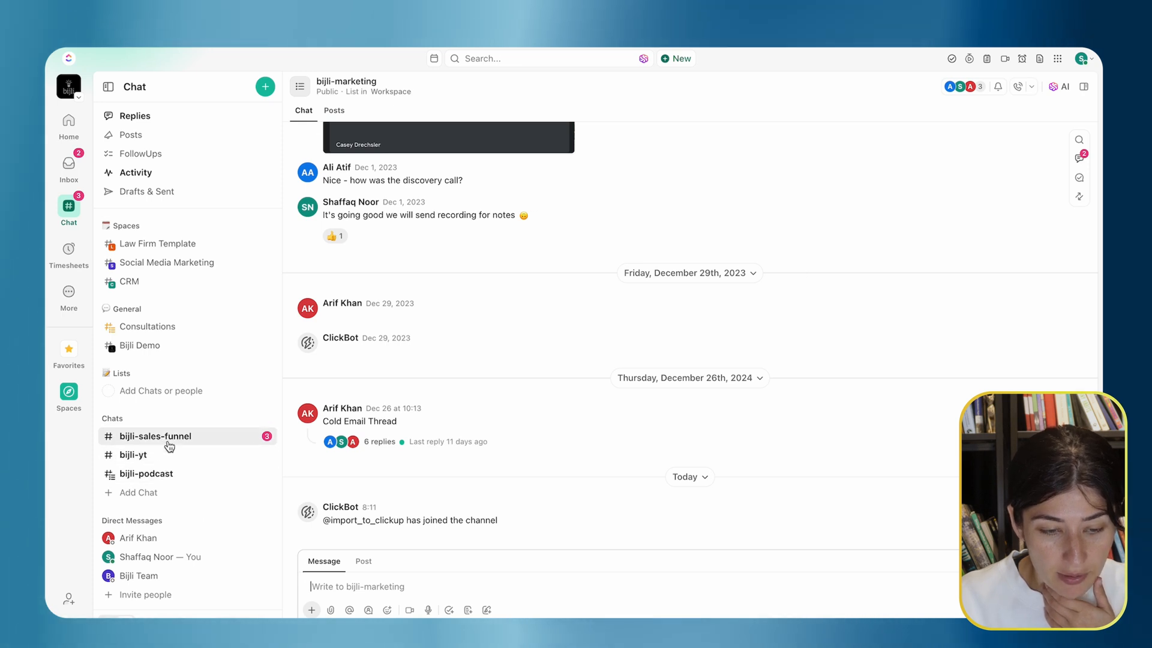
# - In Spaces, expand Social Media Marketing and its Public channels folder
pyautogui.click(67, 393)
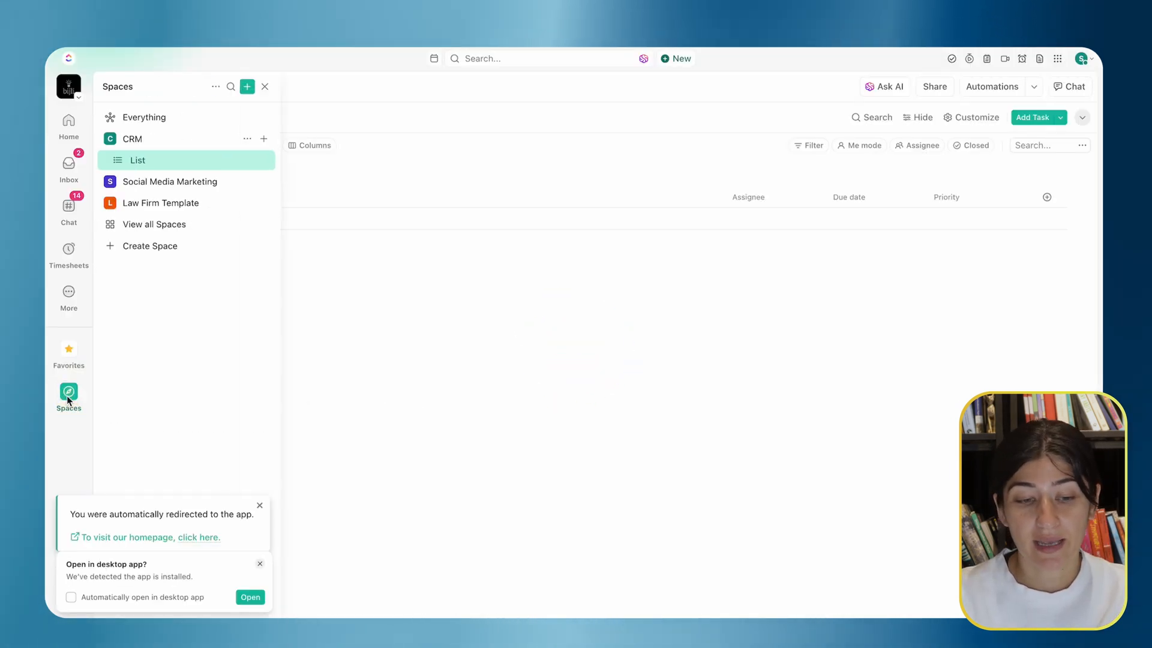
pyautogui.click(259, 505)
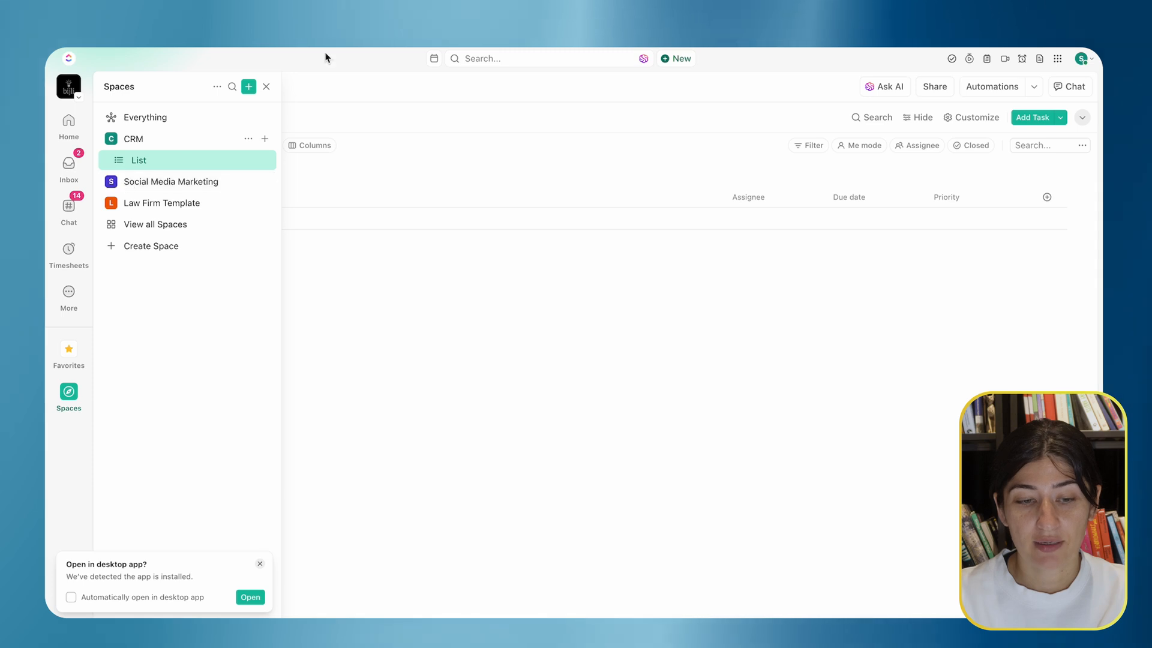
pyautogui.click(171, 181)
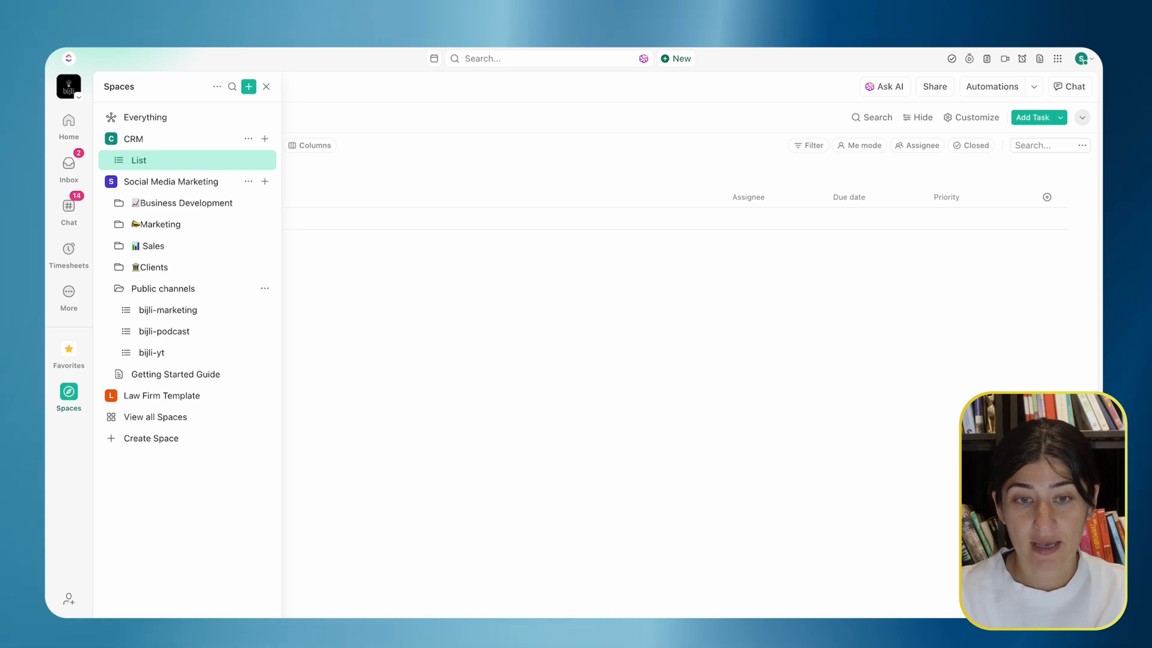
pyautogui.moveTo(168, 309)
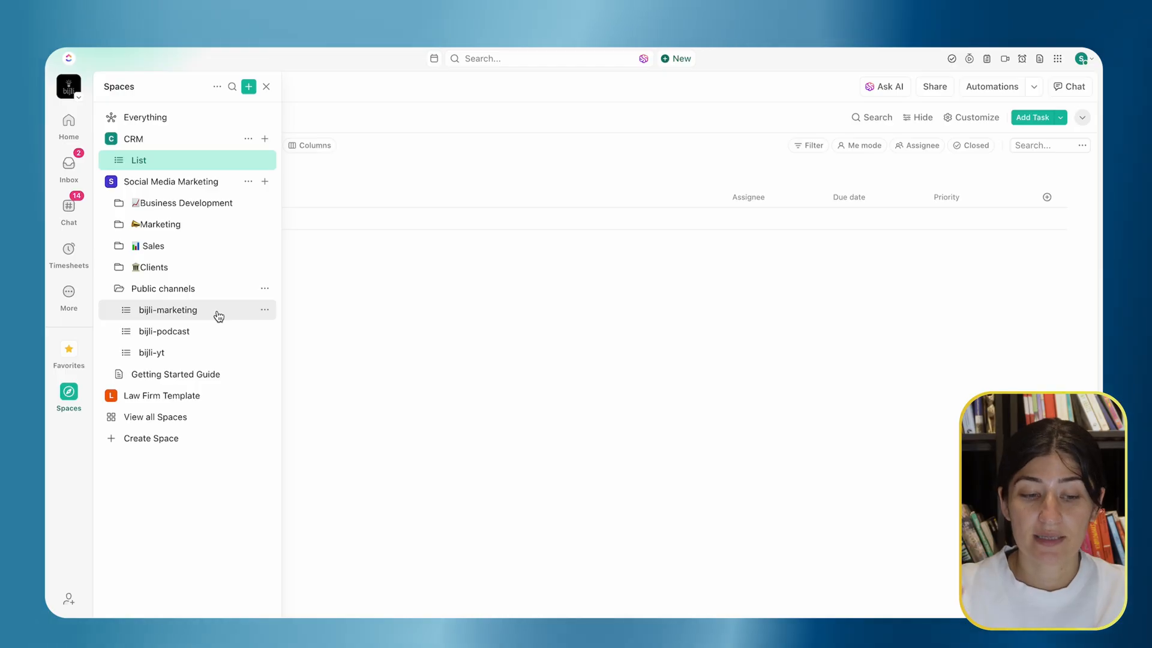
pyautogui.click(162, 287)
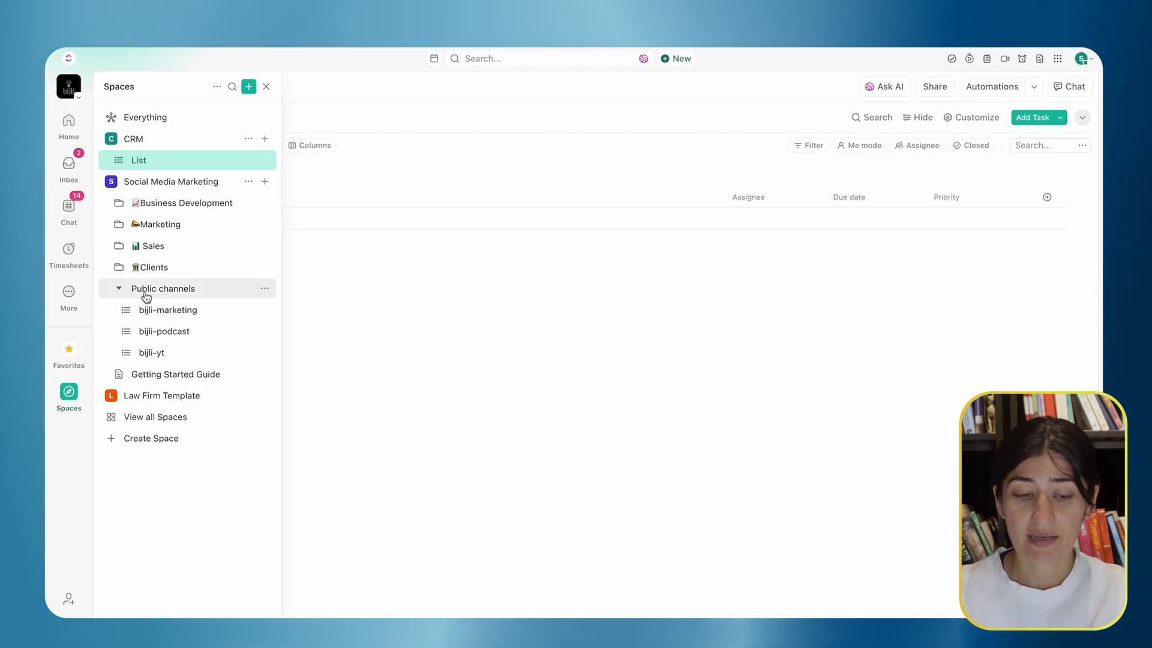
pyautogui.click(134, 139)
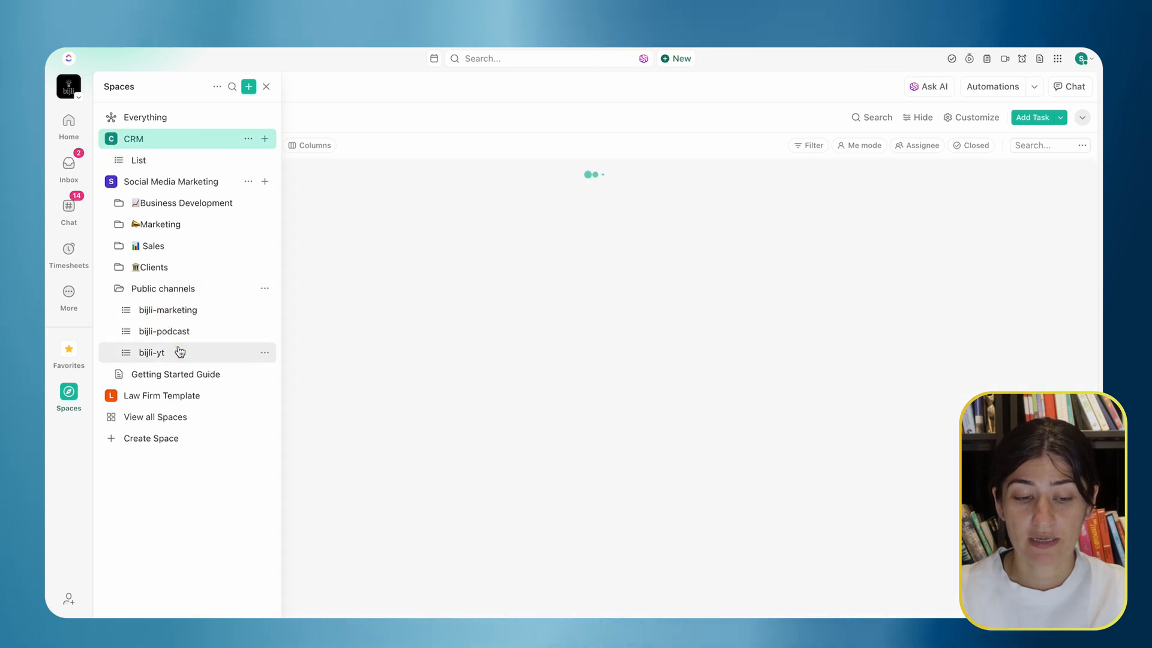
# - Select the bijli-marketing list and show its attached #bijli-marketing chat view
pyautogui.click(168, 310)
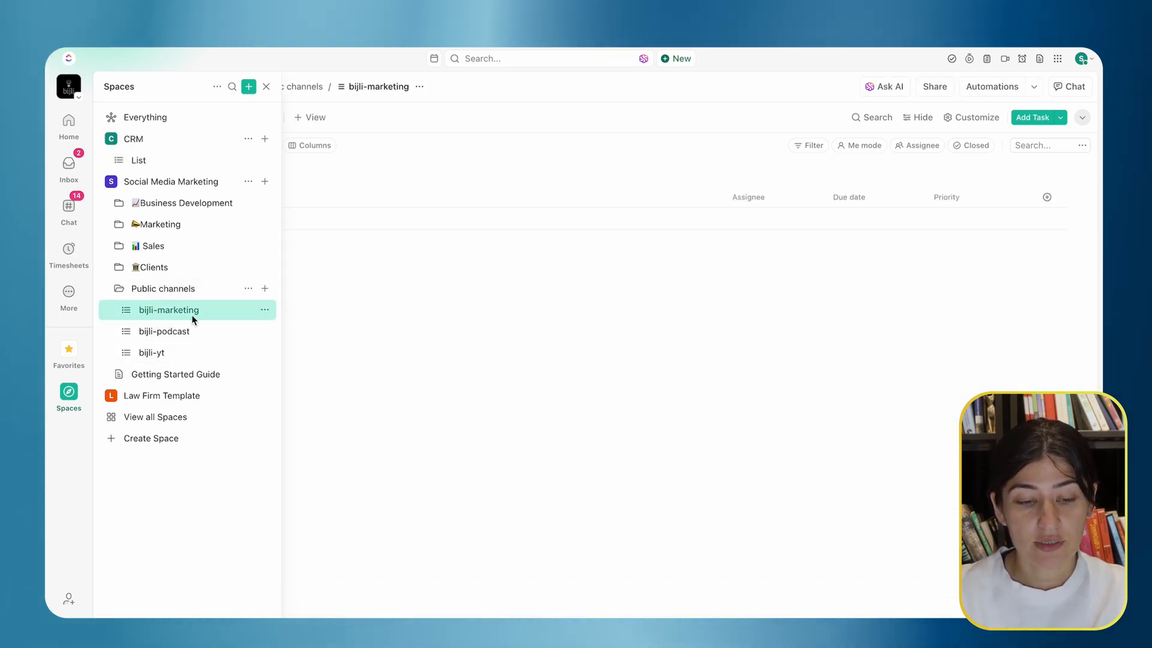
pyautogui.click(266, 87)
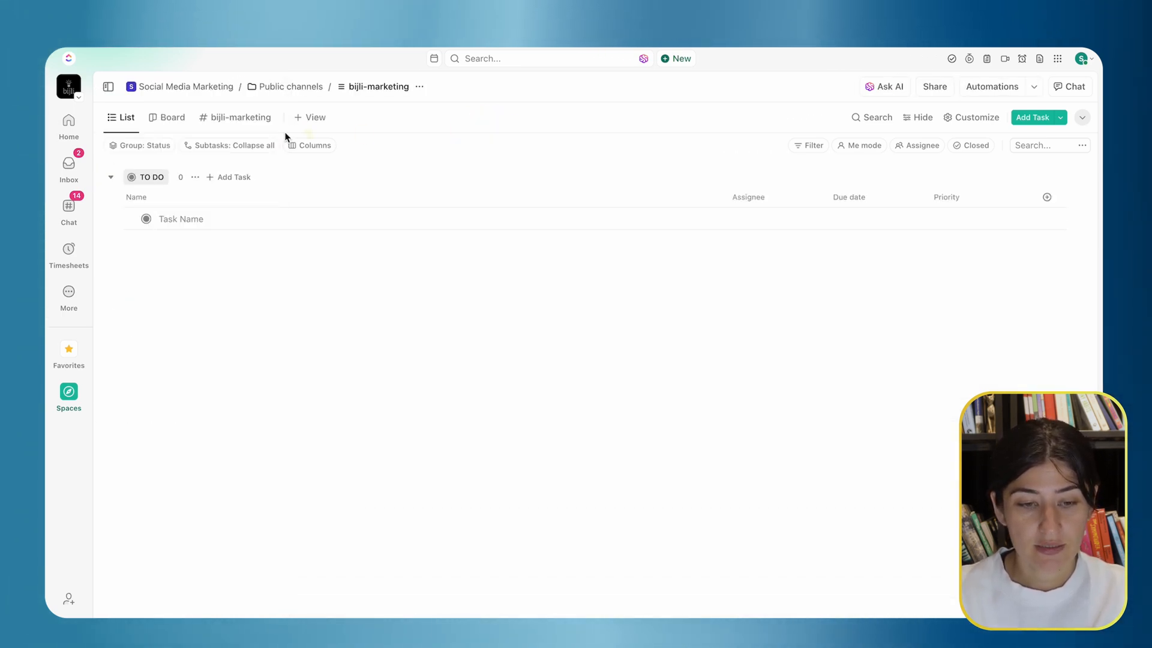
pyautogui.click(241, 117)
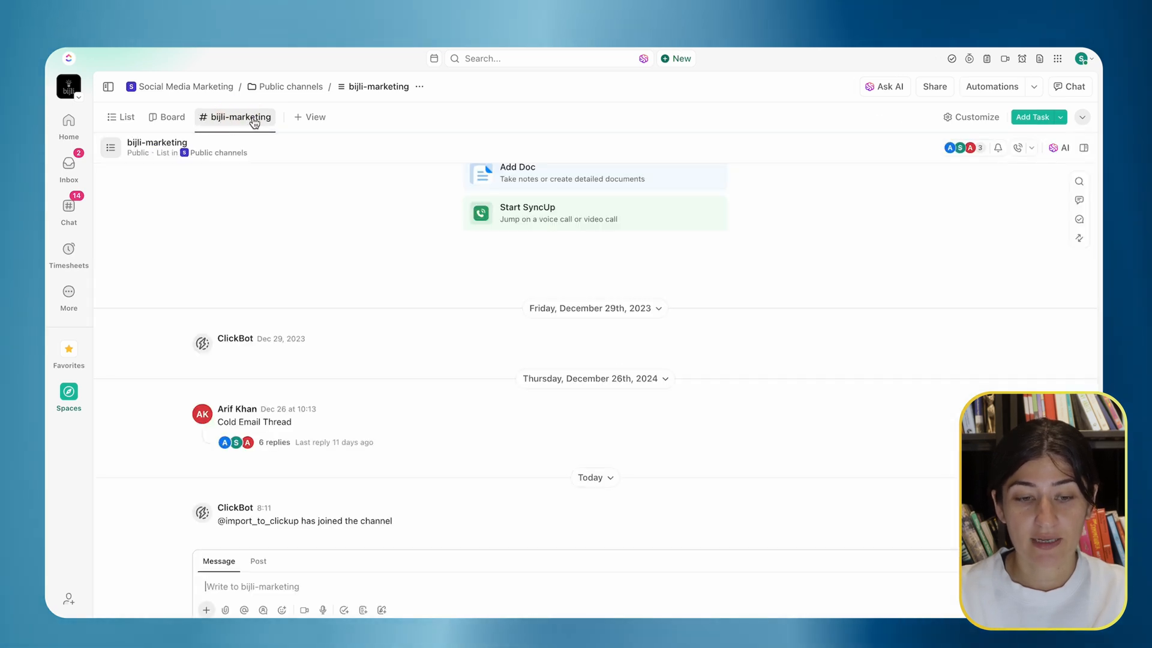
# - Return to Chat and view the imported bijli-sales-funnel conversation's message history
pyautogui.click(67, 207)
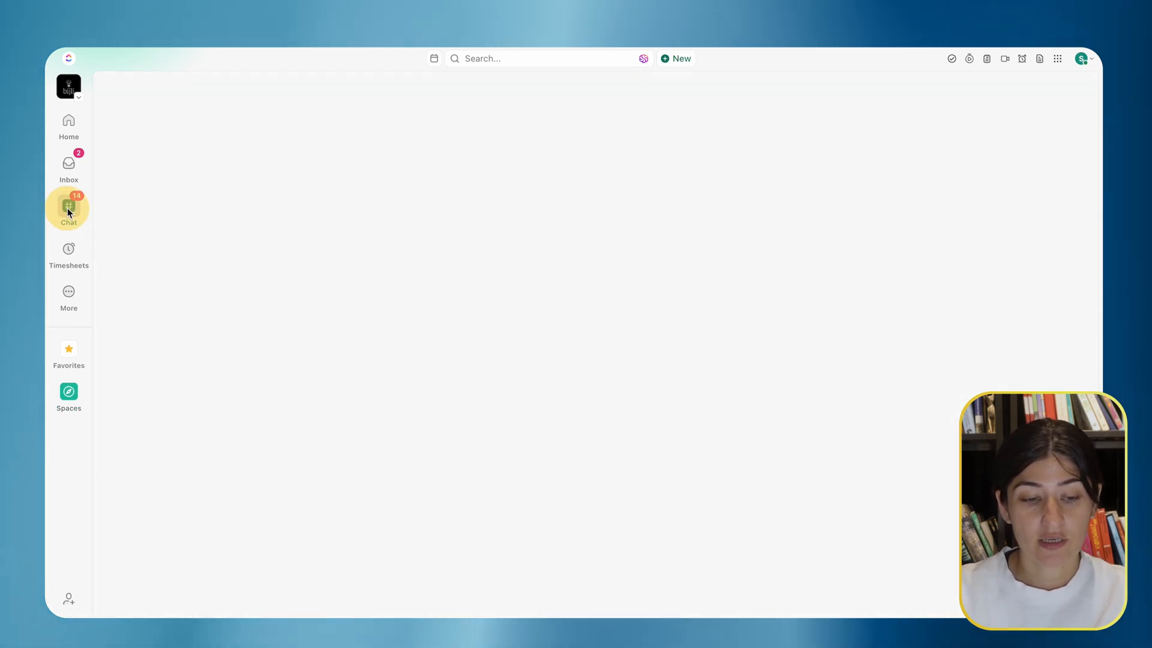
pyautogui.click(68, 208)
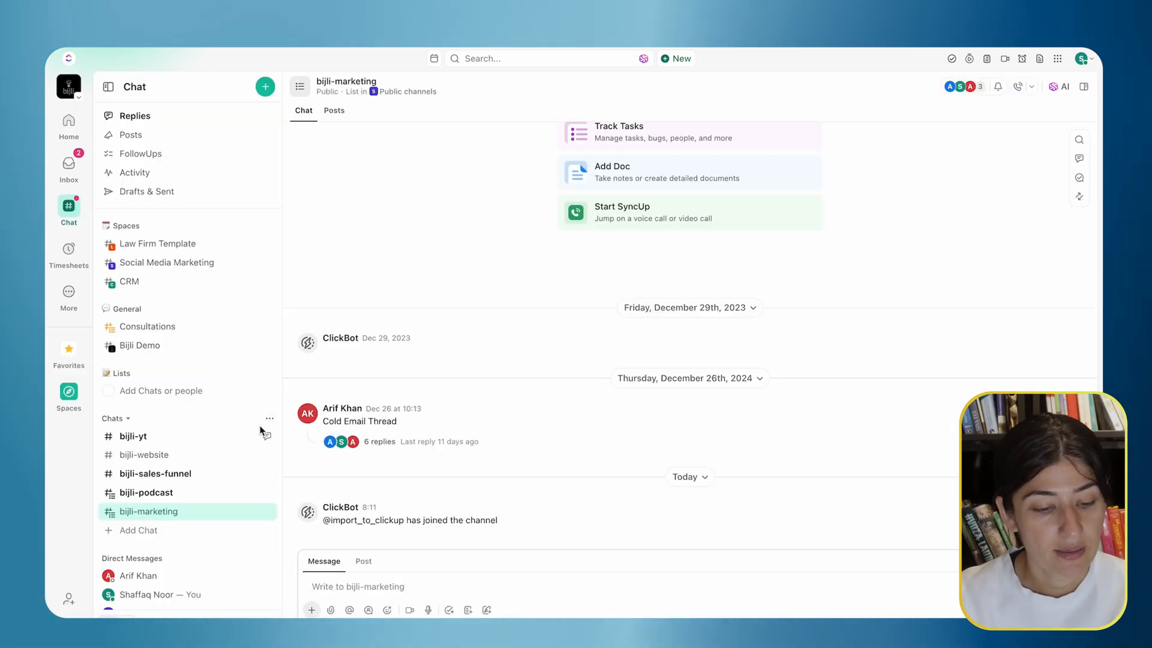
pyautogui.click(155, 473)
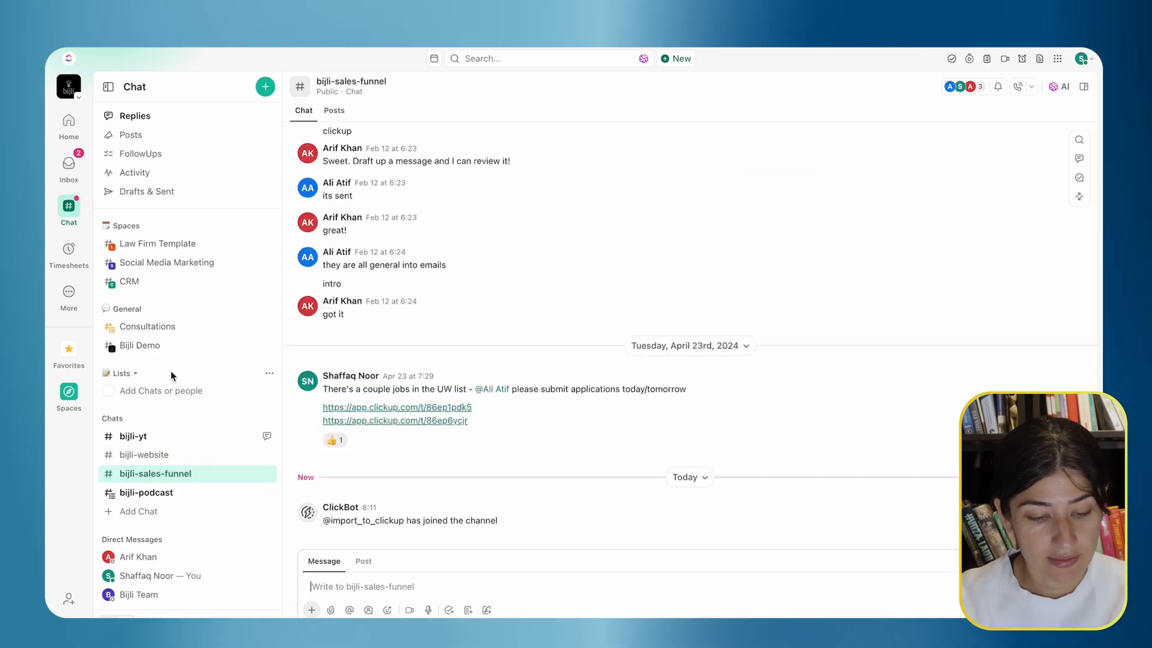